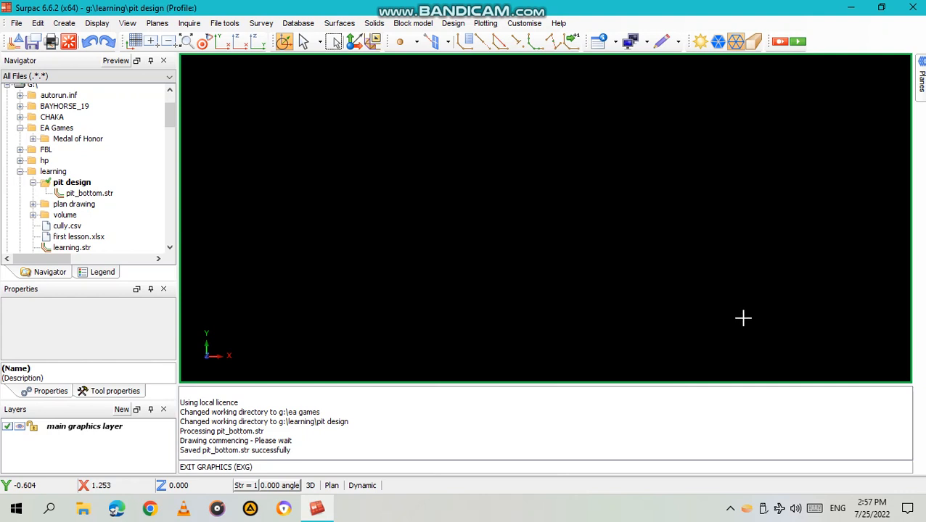
{"action": "mouse_move", "coordinate": [152, 191]}
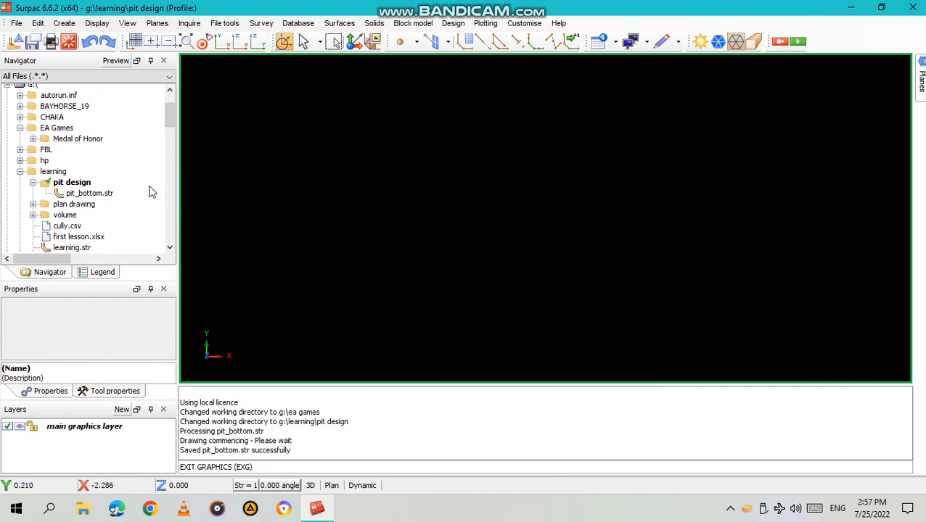
{"action": "mouse_move", "coordinate": [78, 193]}
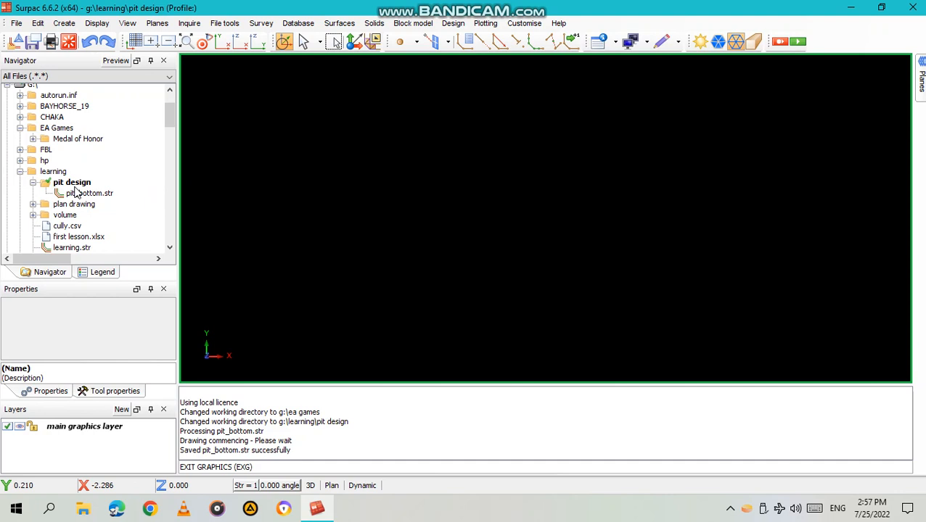
Step: Set the pit design folder as the work directory and show the snap mode choices
{"action": "right_click", "coordinate": [72, 182]}
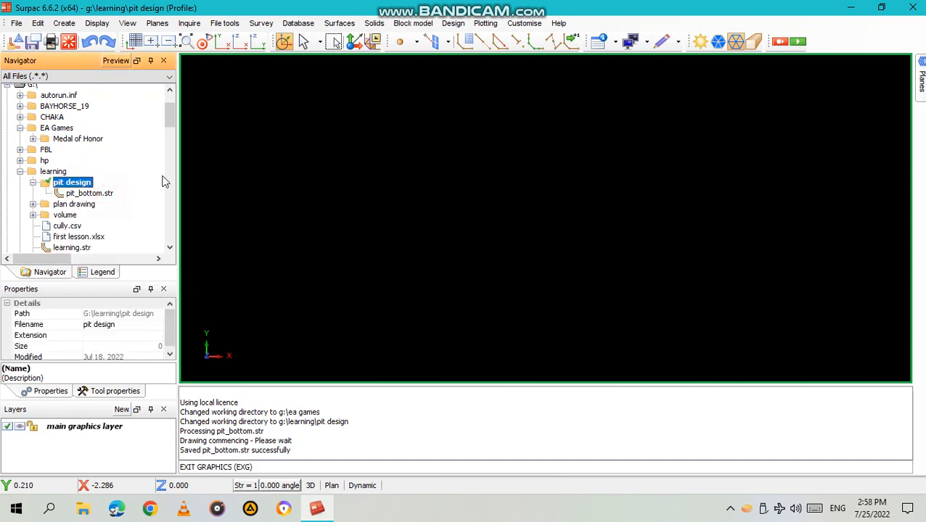
{"action": "left_click", "coordinate": [372, 41]}
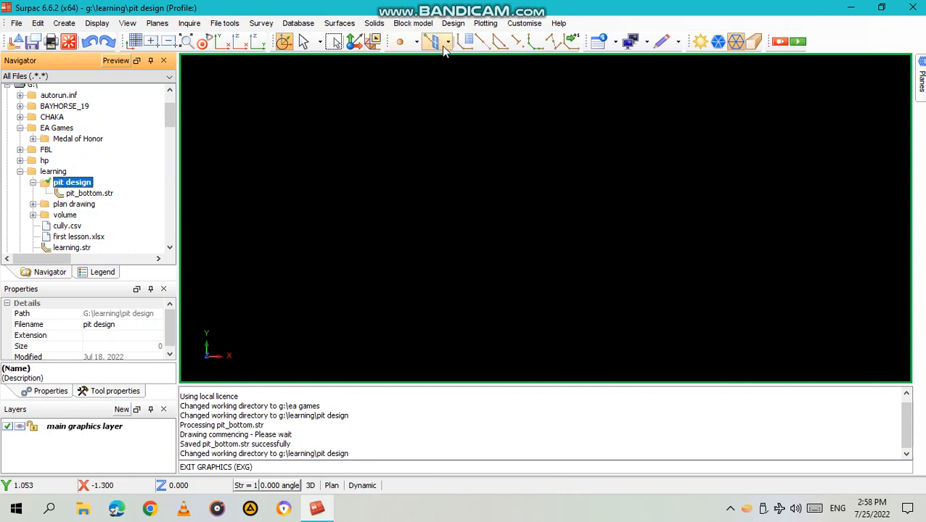
{"action": "mouse_move", "coordinate": [436, 41]}
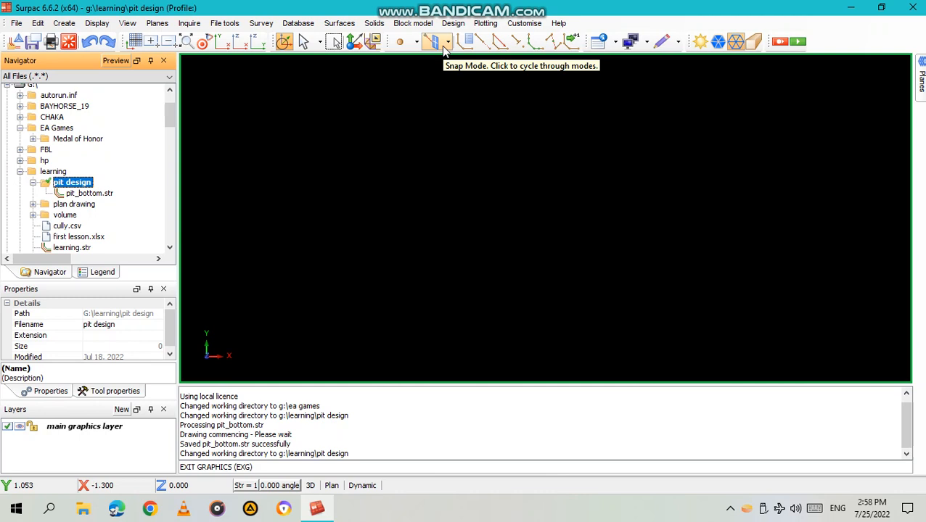
{"action": "mouse_move", "coordinate": [444, 41]}
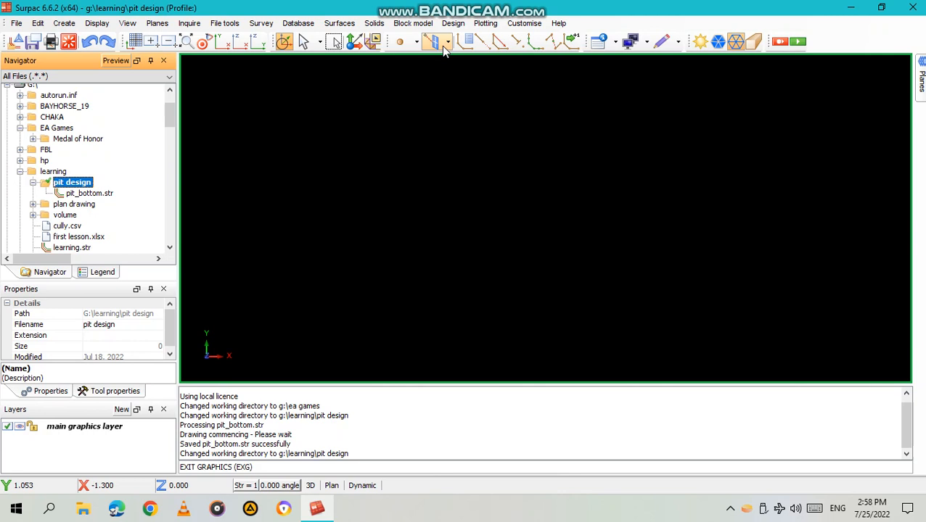
{"action": "left_click", "coordinate": [433, 41]}
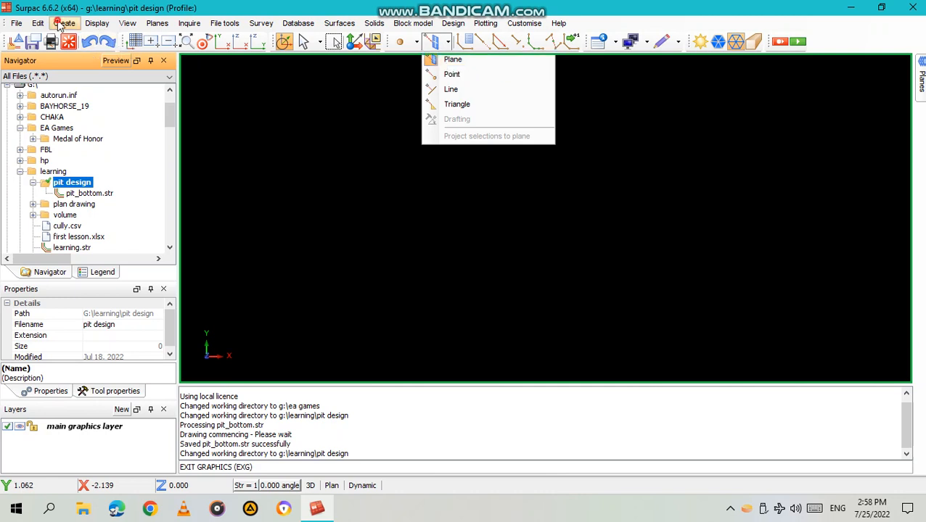
Step: Begin digitising string 1 with elevation Z set to 1000
{"action": "left_click", "coordinate": [64, 22]}
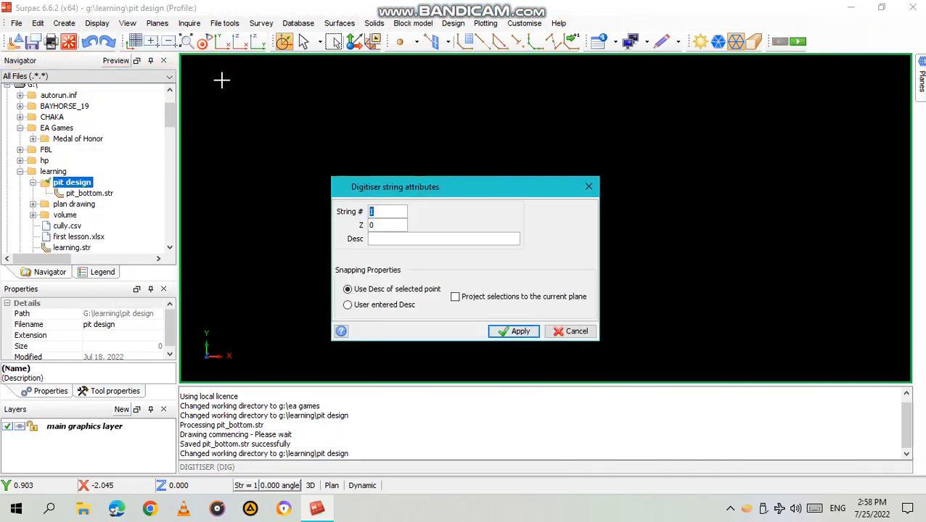
{"action": "mouse_move", "coordinate": [266, 111]}
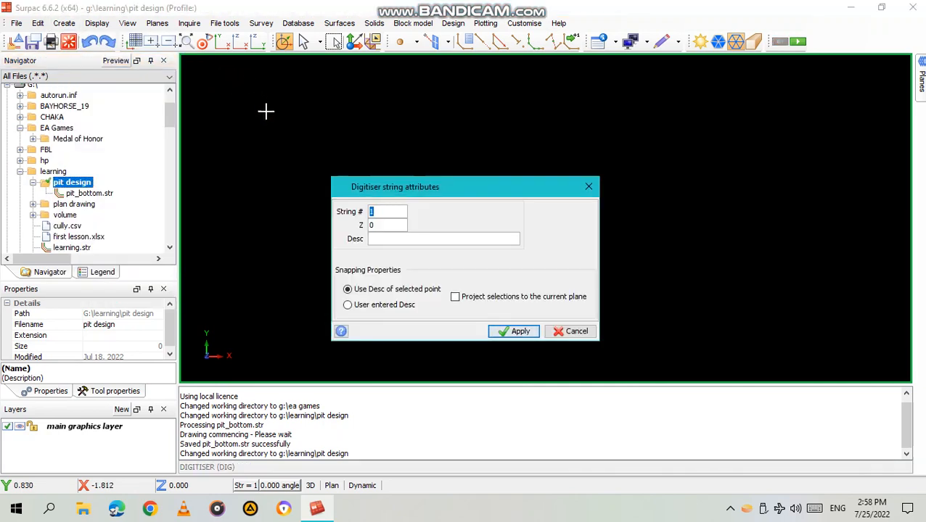
{"action": "left_click", "coordinate": [387, 225]}
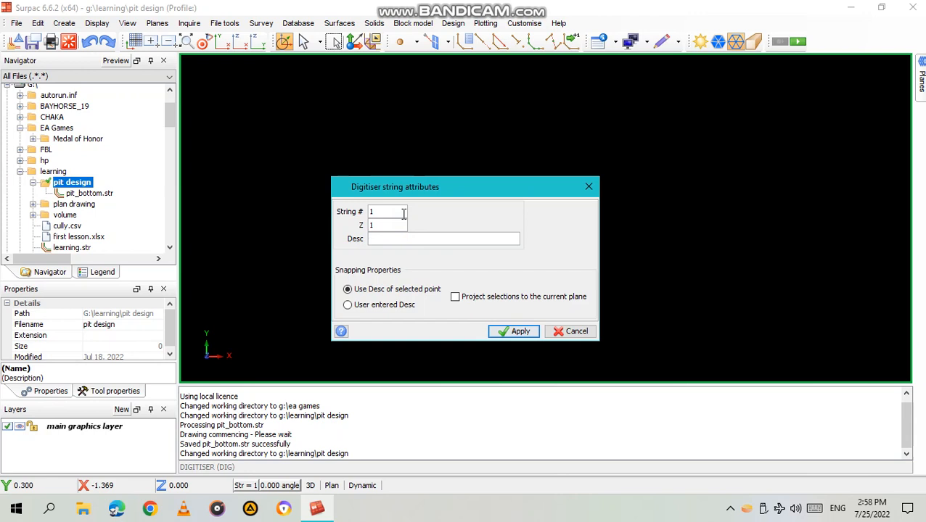
{"action": "type", "text": "1000"}
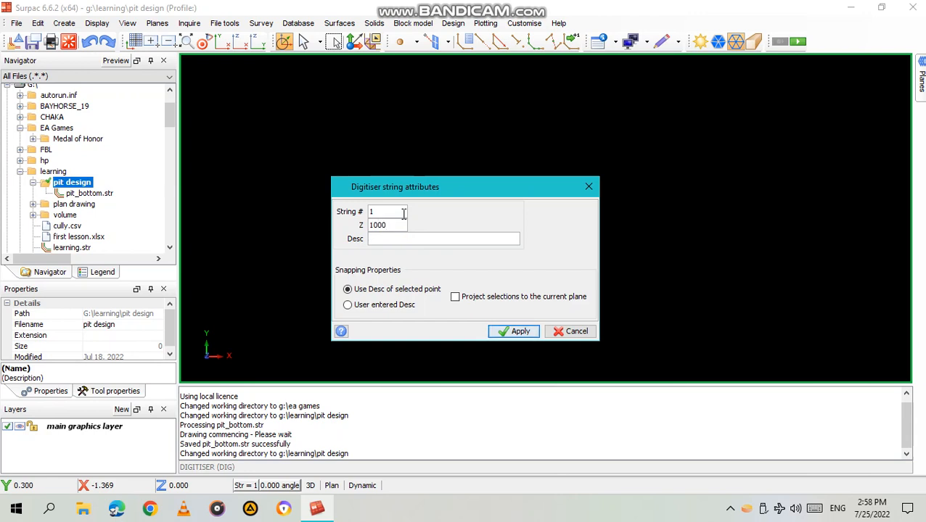
{"action": "left_click", "coordinate": [514, 330]}
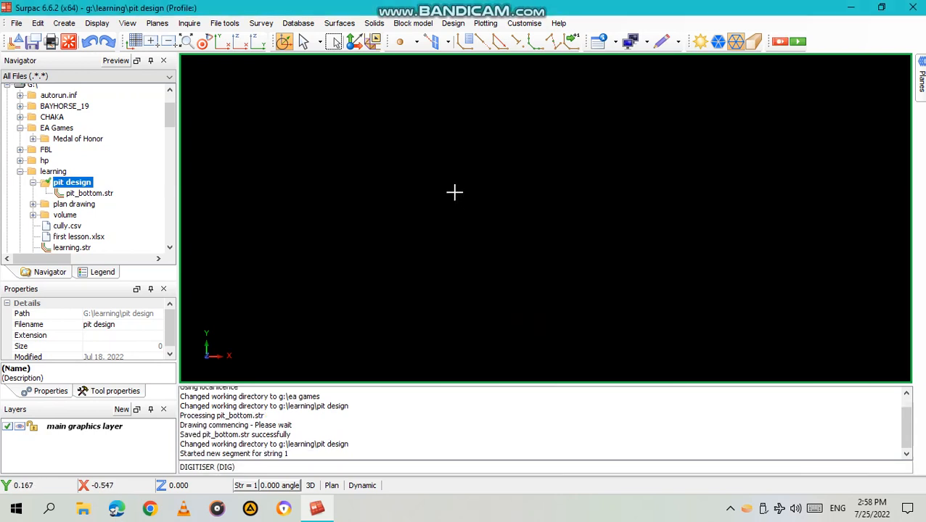
{"action": "mouse_move", "coordinate": [438, 223]}
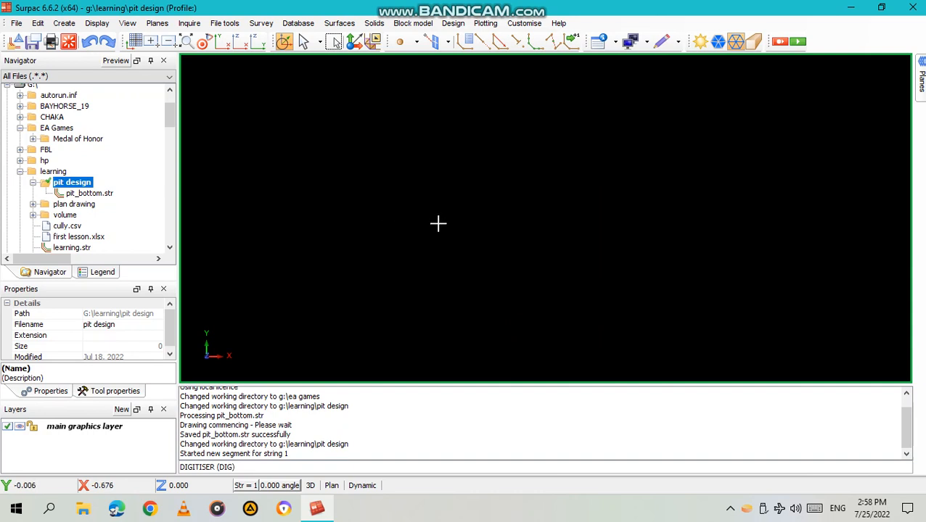
{"action": "mouse_move", "coordinate": [381, 173]}
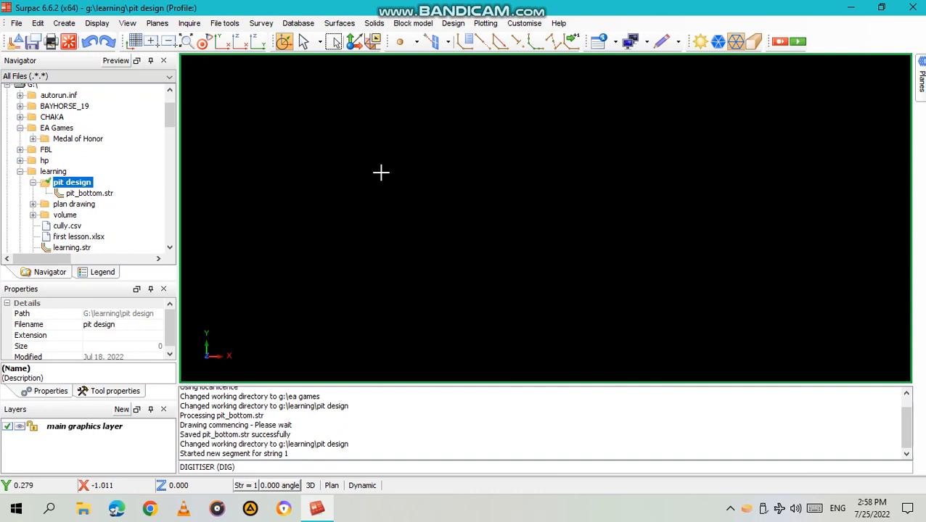
{"action": "mouse_move", "coordinate": [422, 194]}
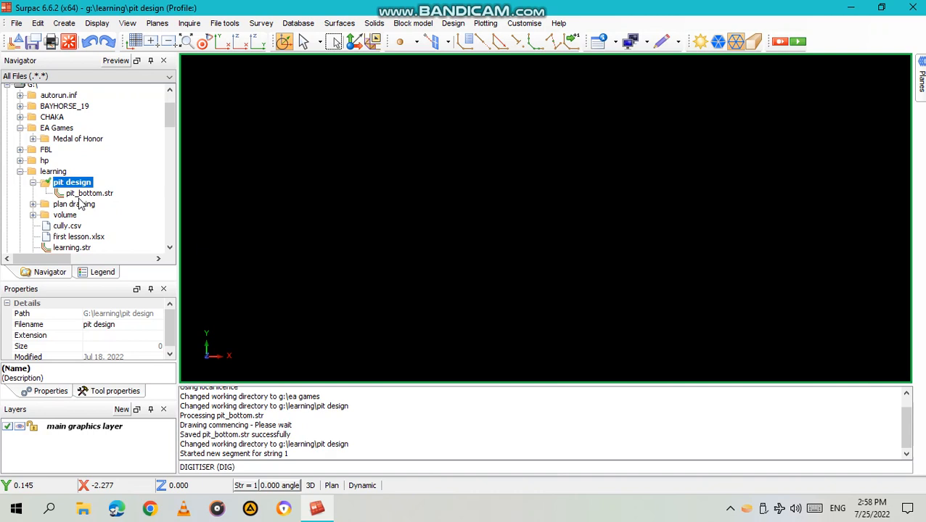
Step: Load pit_bottom.str into the graphics window
{"action": "left_click", "coordinate": [90, 193]}
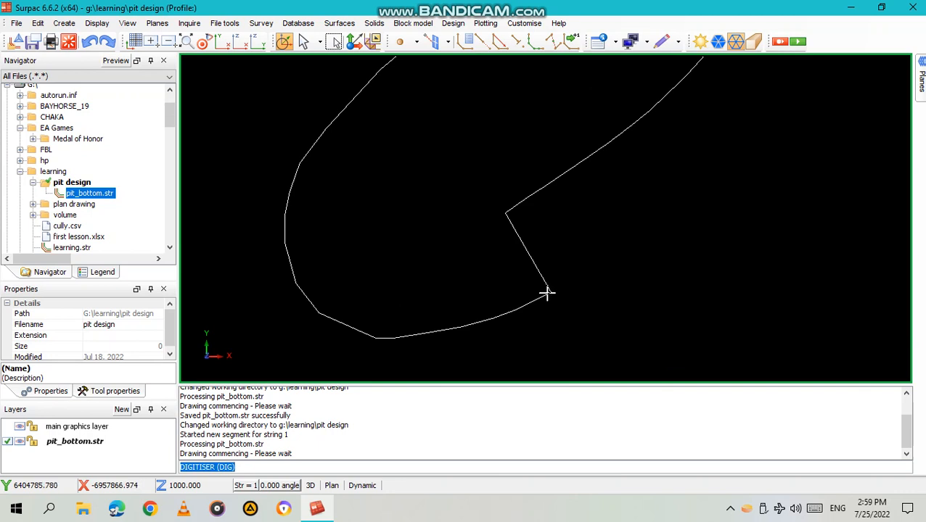
{"action": "mouse_move", "coordinate": [451, 73]}
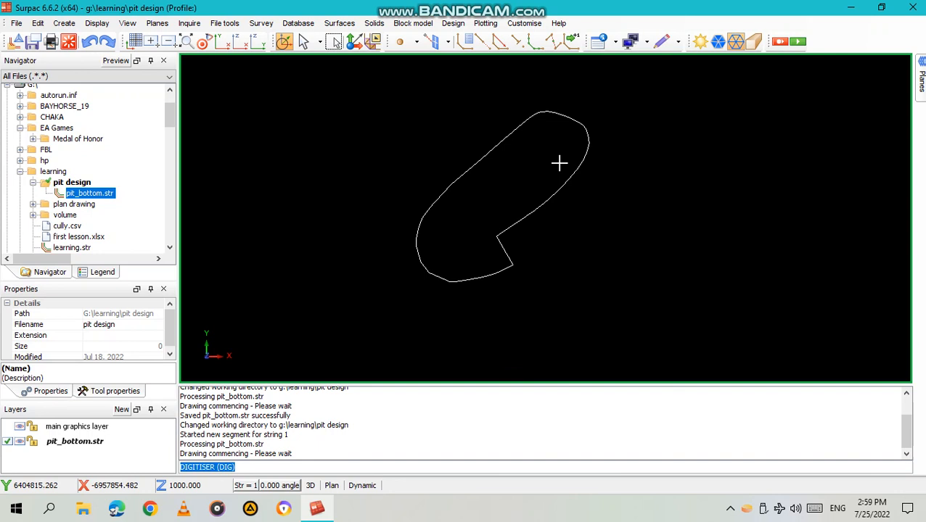
{"action": "mouse_move", "coordinate": [604, 189]}
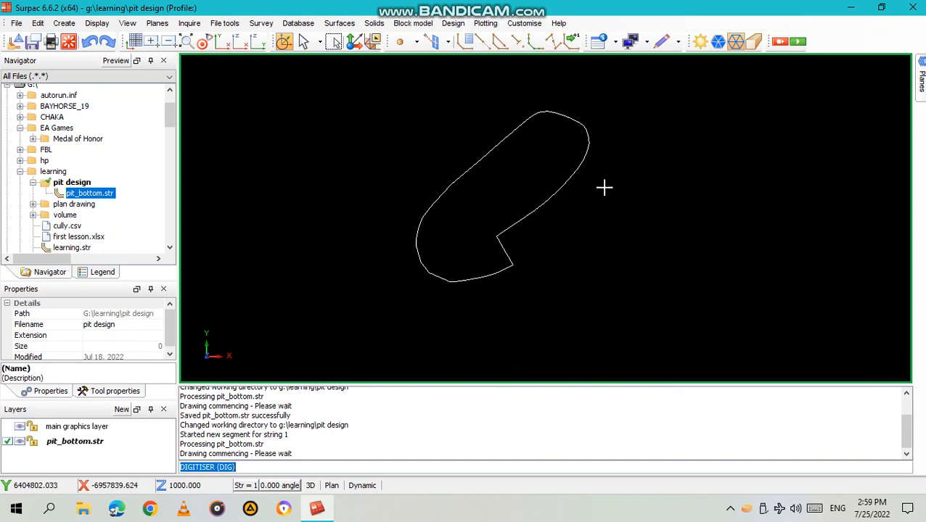
{"action": "mouse_move", "coordinate": [63, 23]}
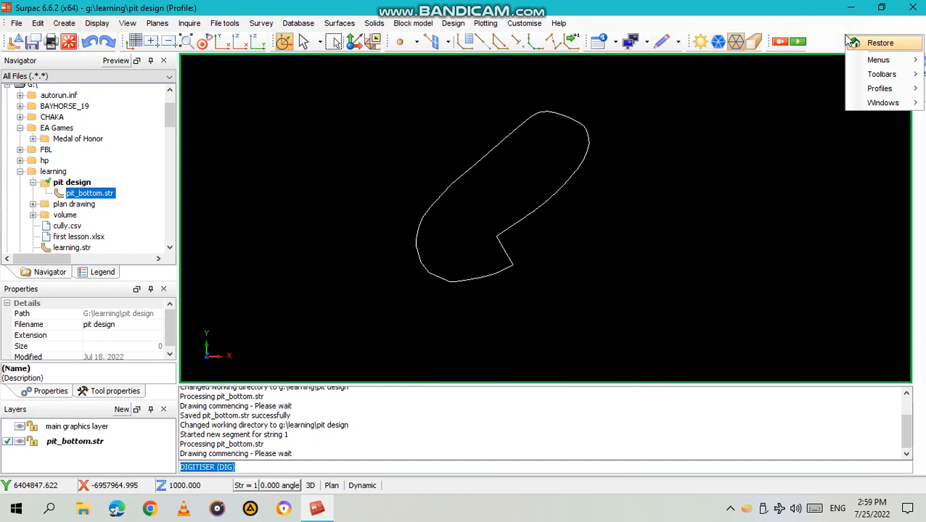
Step: Show the Surface design toolbar and pick the first ramp point on the pit bottom outline
{"action": "left_click", "coordinate": [881, 73]}
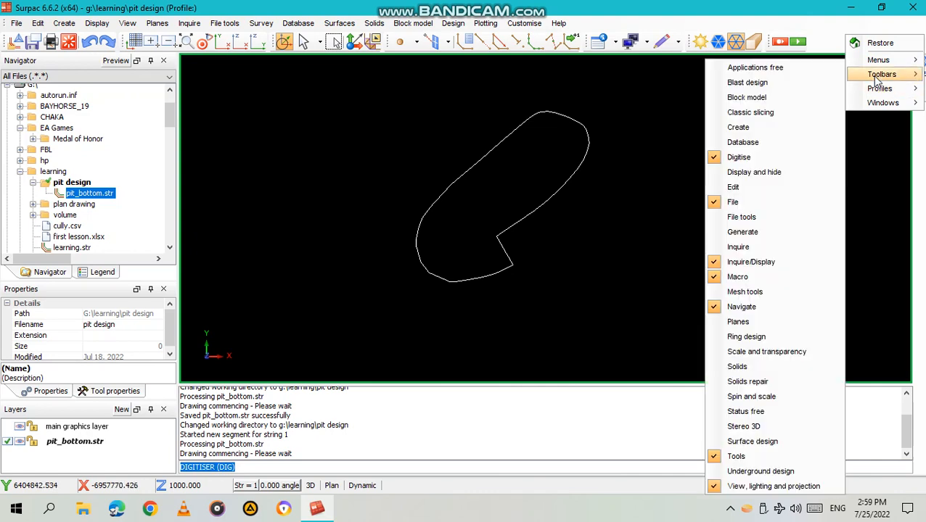
{"action": "mouse_move", "coordinate": [752, 441]}
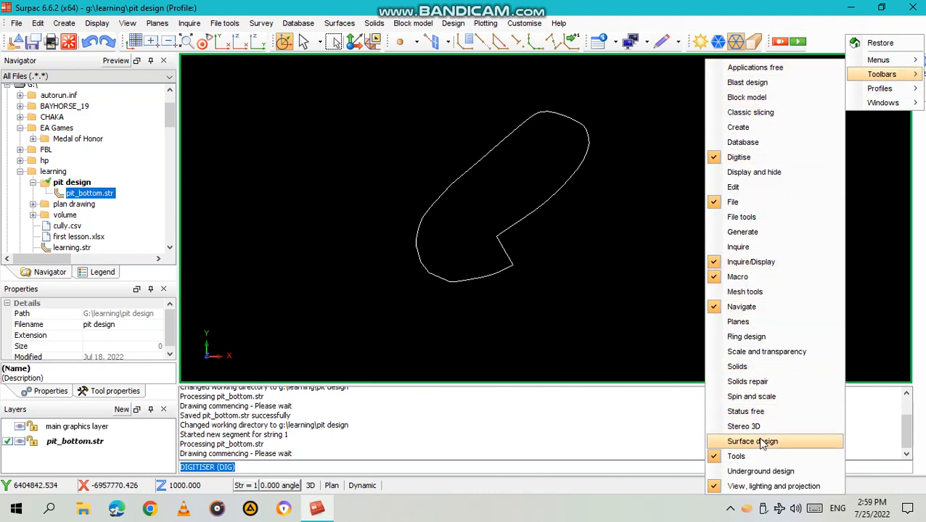
{"action": "left_click", "coordinate": [752, 441]}
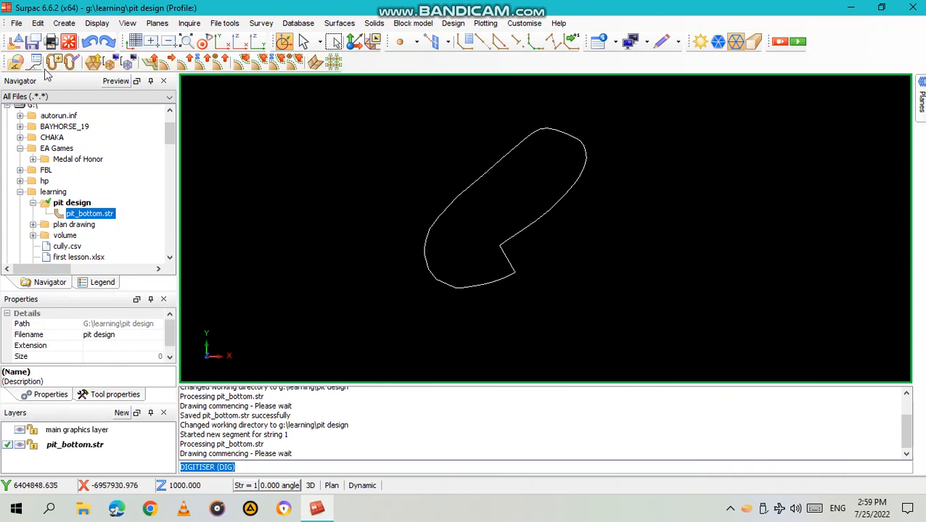
{"action": "mouse_move", "coordinate": [52, 62]}
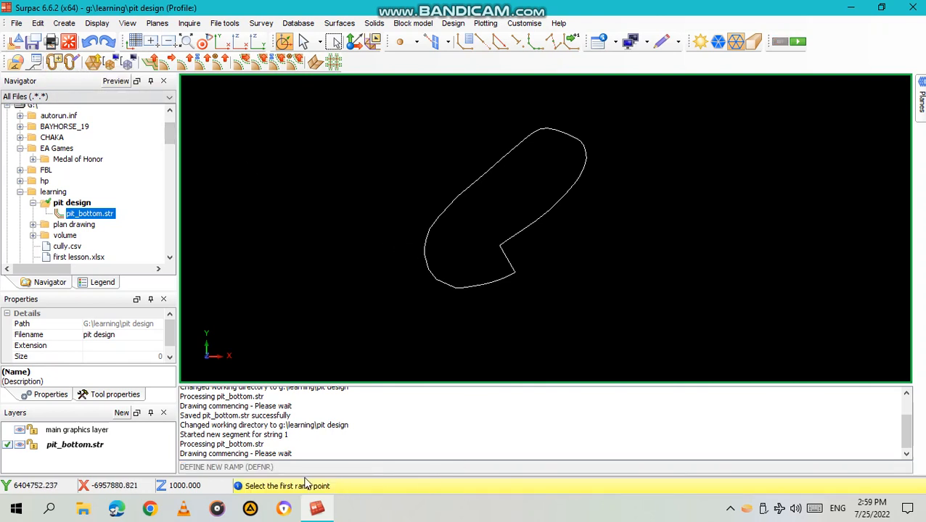
{"action": "mouse_move", "coordinate": [316, 496]}
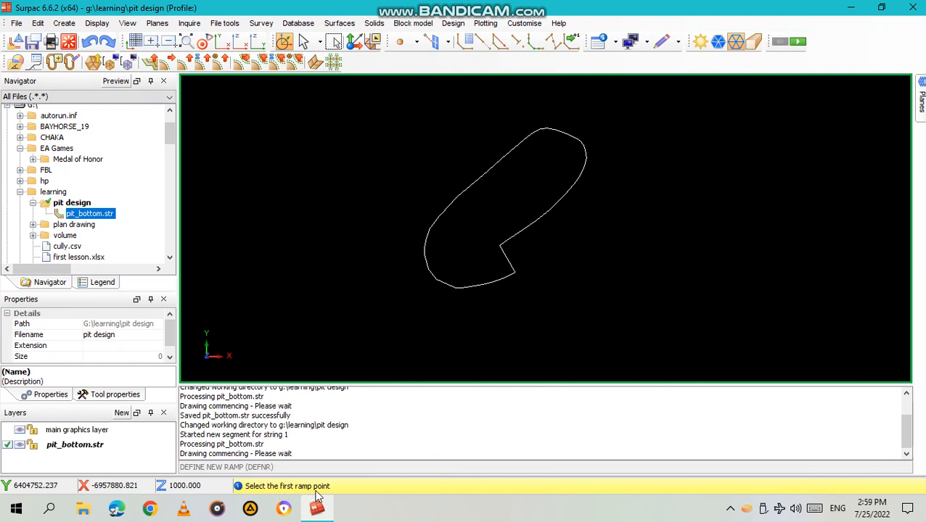
{"action": "mouse_move", "coordinate": [517, 273]}
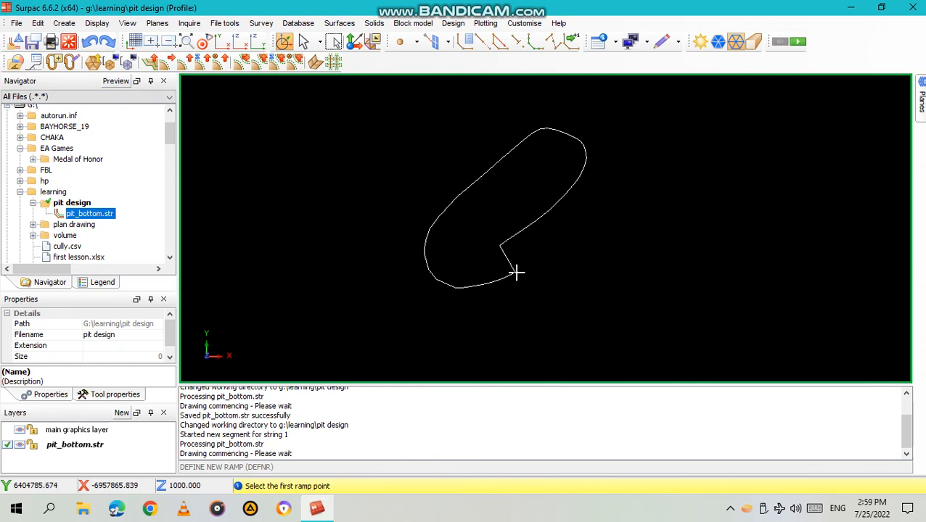
{"action": "left_click", "coordinate": [517, 274]}
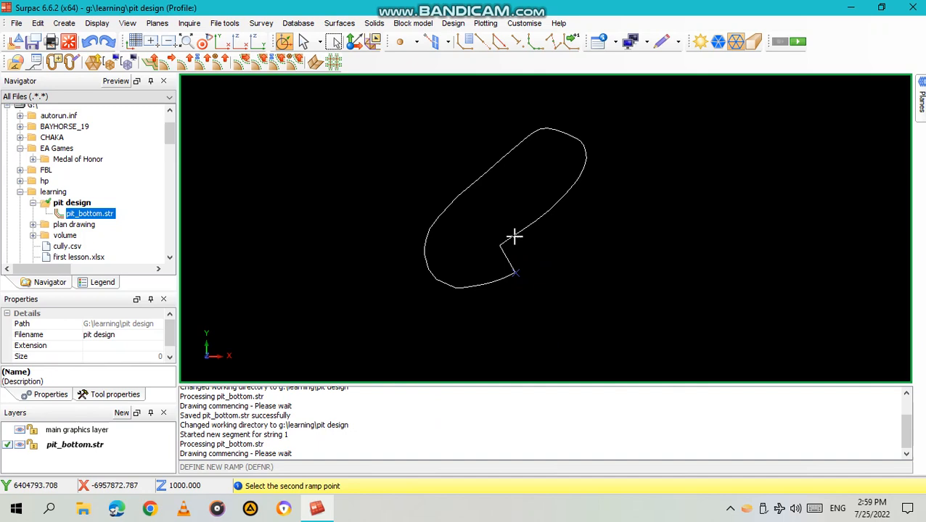
Step: Pick the second ramp point and set ramp direction, width 10 and gradient 1 in 7
{"action": "left_click", "coordinate": [500, 246]}
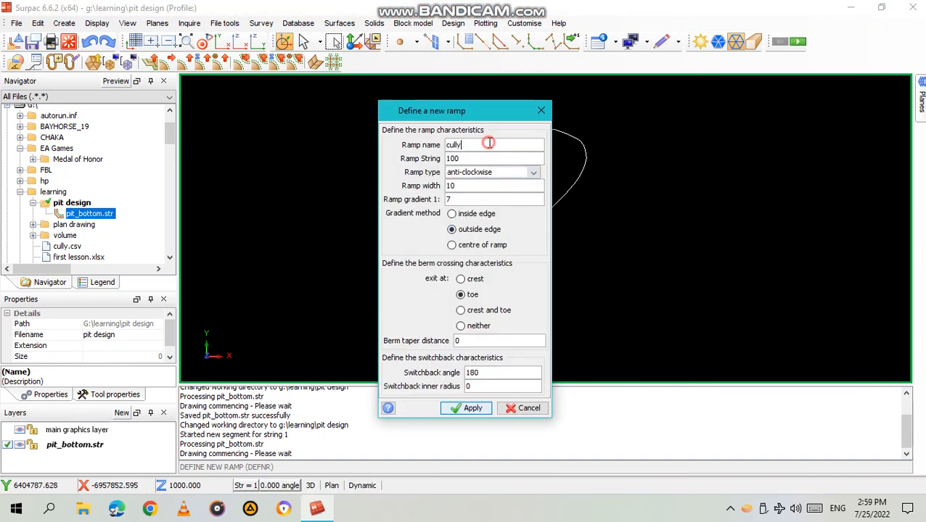
{"action": "mouse_move", "coordinate": [489, 143]}
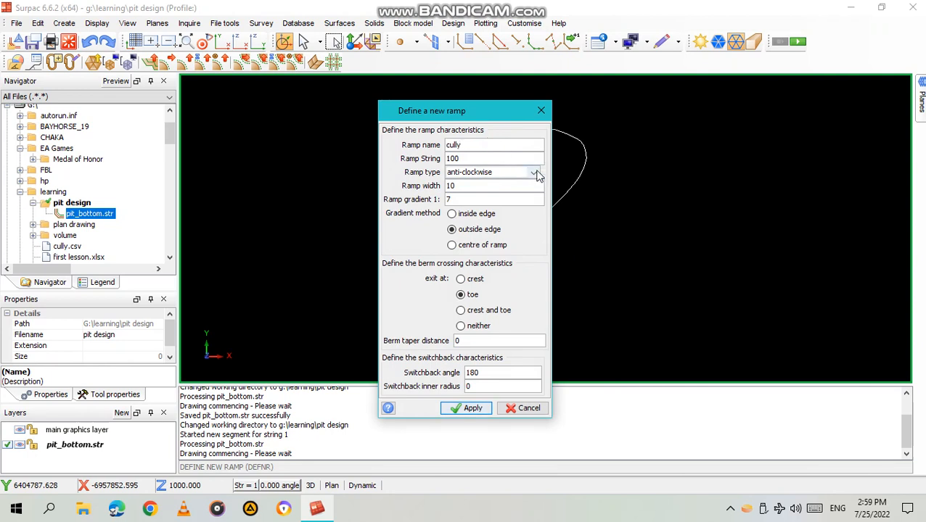
{"action": "left_click", "coordinate": [534, 172]}
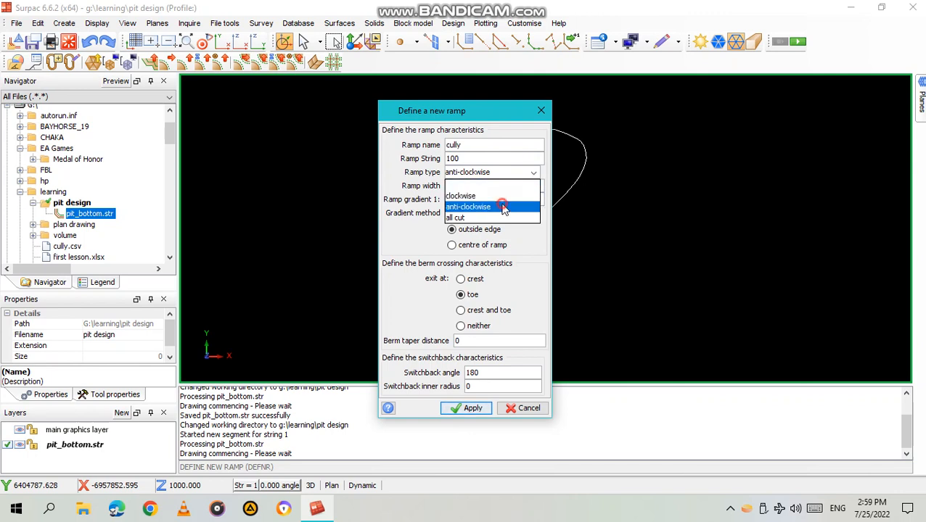
{"action": "left_click", "coordinate": [468, 206]}
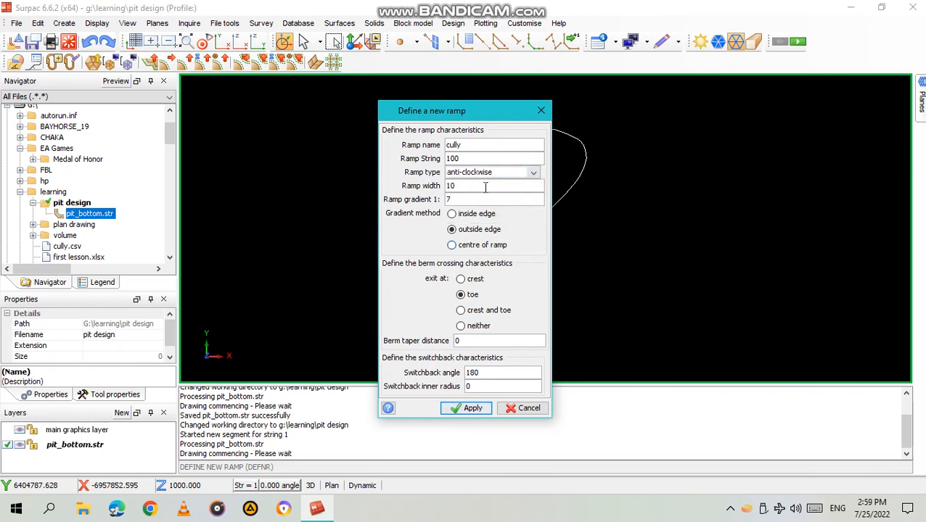
{"action": "triple_click", "coordinate": [493, 185]}
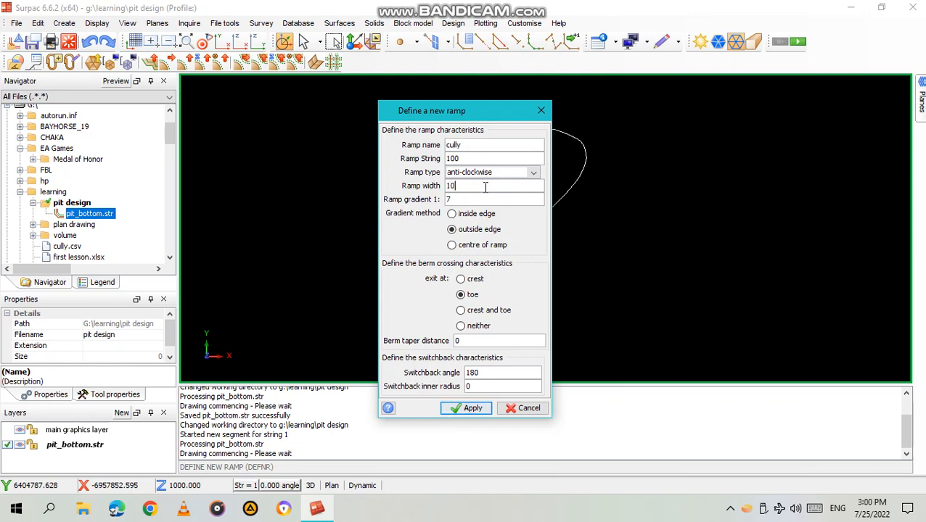
{"action": "mouse_move", "coordinate": [408, 207]}
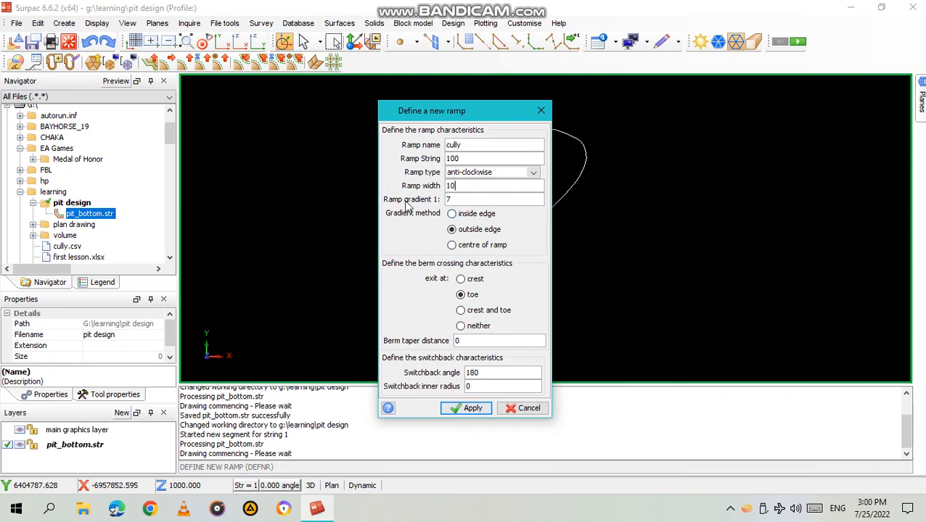
{"action": "left_click", "coordinate": [494, 198]}
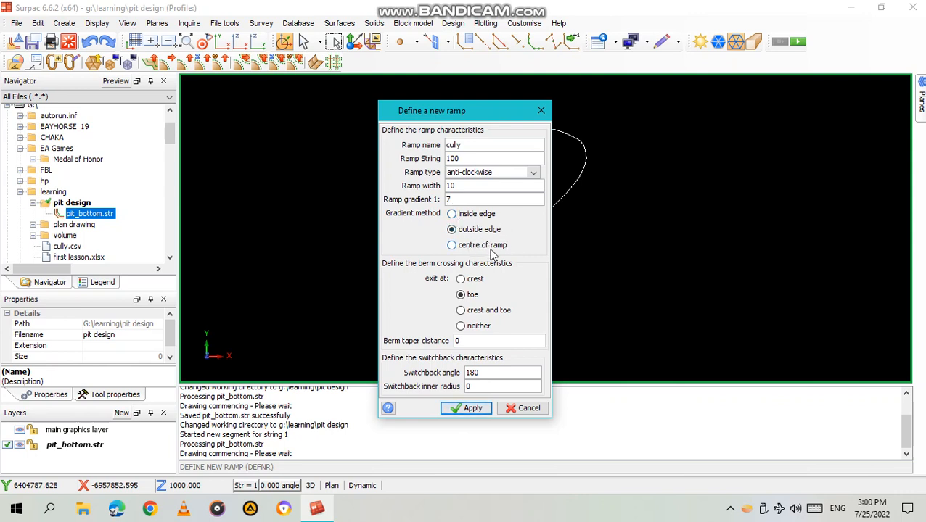
{"action": "mouse_move", "coordinate": [468, 245]}
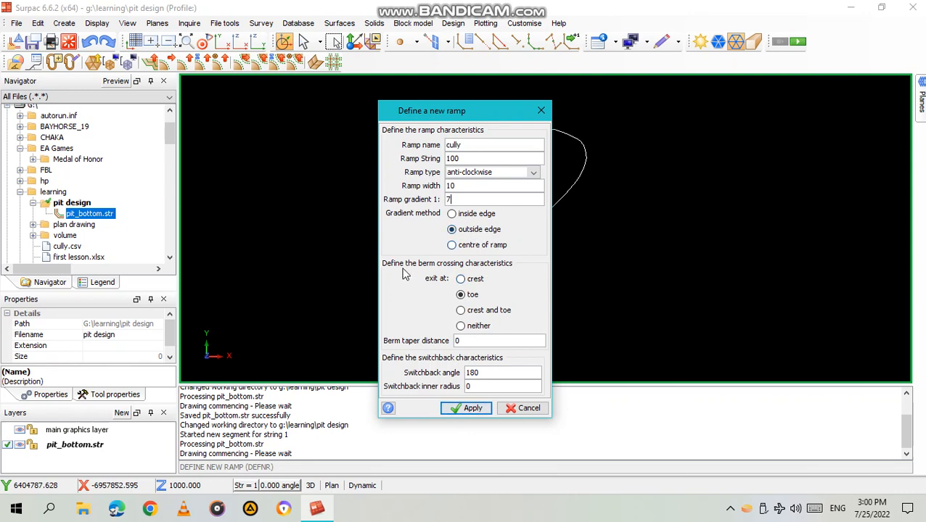
{"action": "mouse_move", "coordinate": [472, 274]}
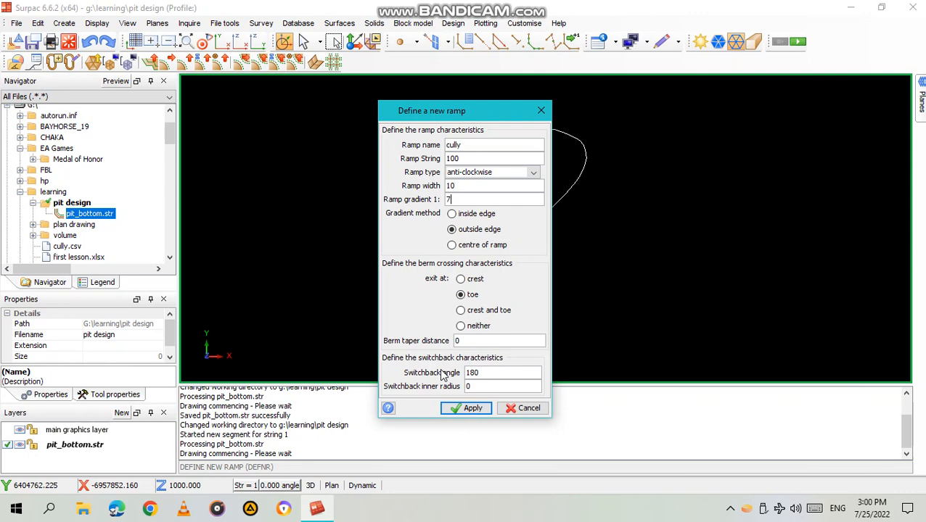
{"action": "mouse_move", "coordinate": [411, 360]}
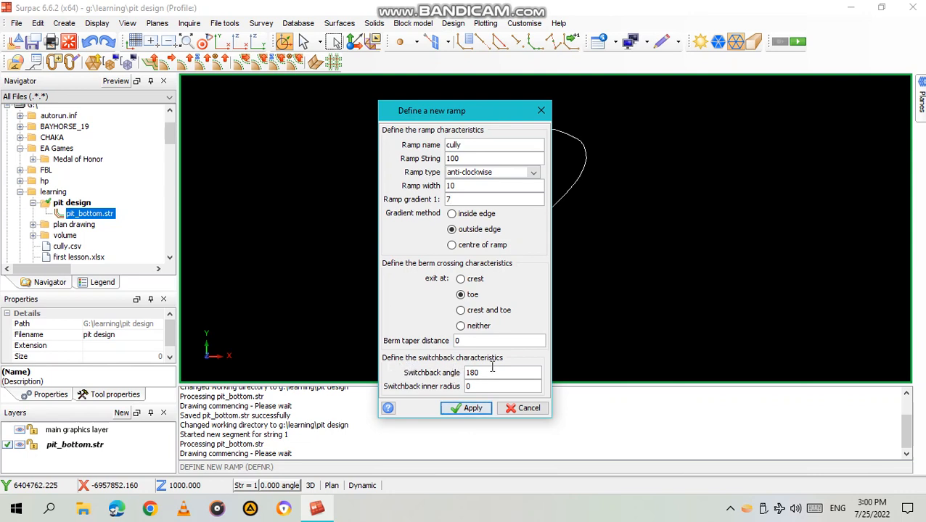
Step: Set switchback inner radius 2.5 and create the cully ramp
{"action": "triple_click", "coordinate": [500, 373]}
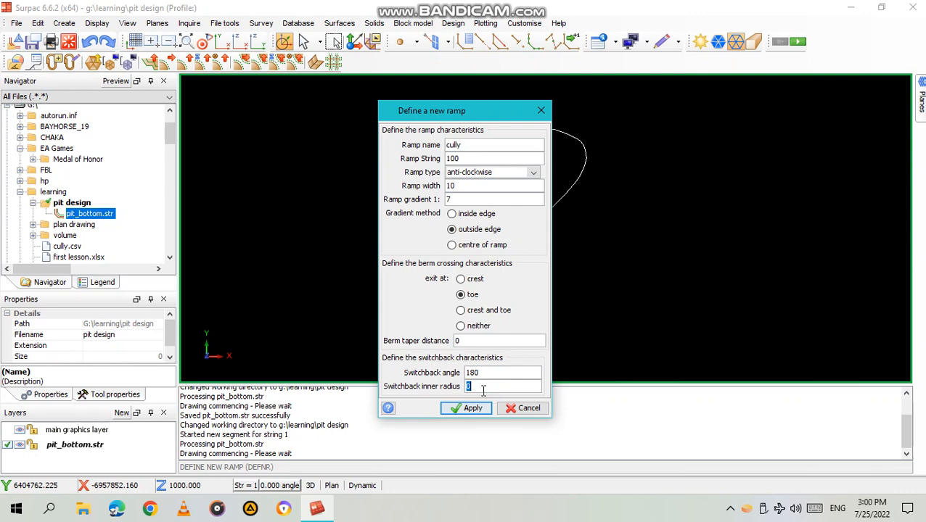
{"action": "type", "text": "2"}
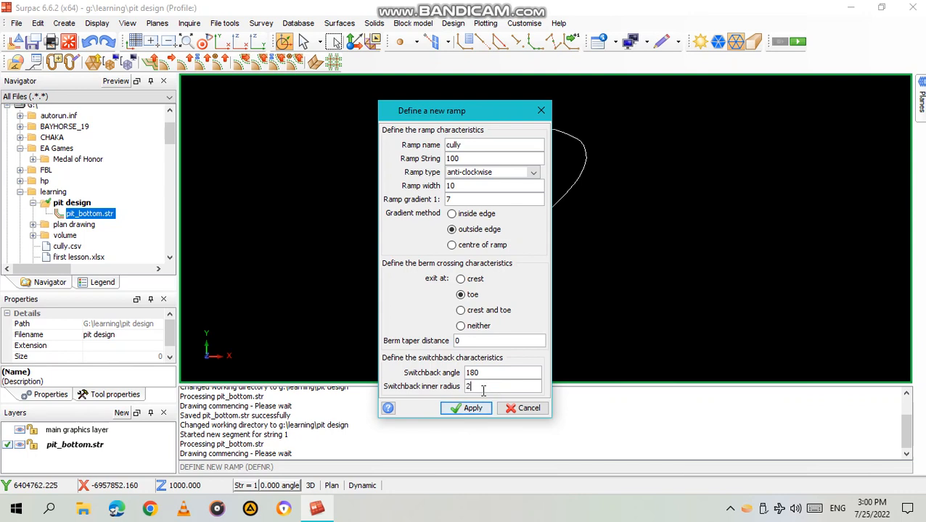
{"action": "type", "text": ".5"}
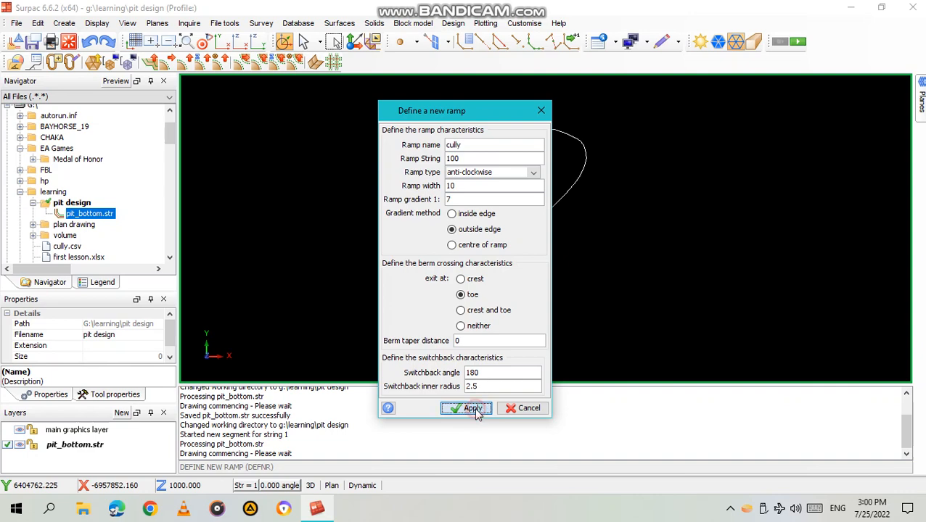
{"action": "left_click", "coordinate": [467, 408]}
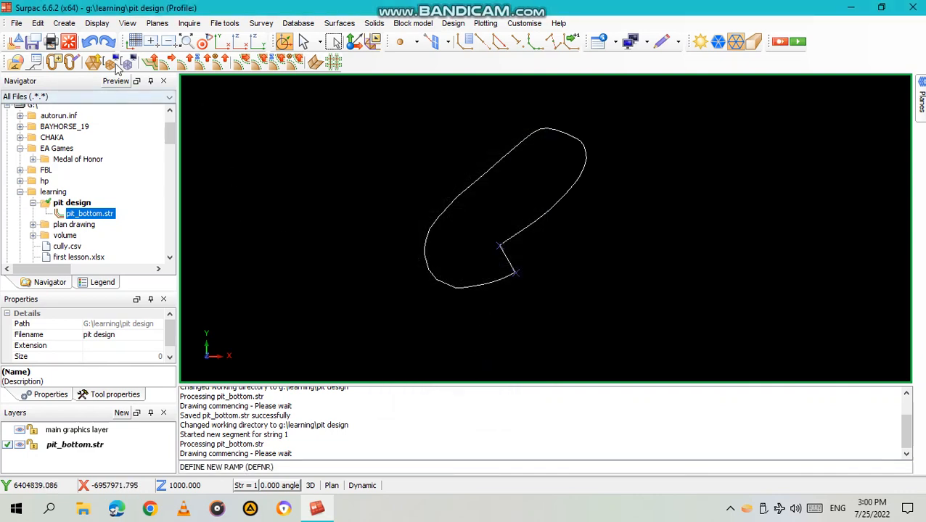
{"action": "mouse_move", "coordinate": [185, 63]}
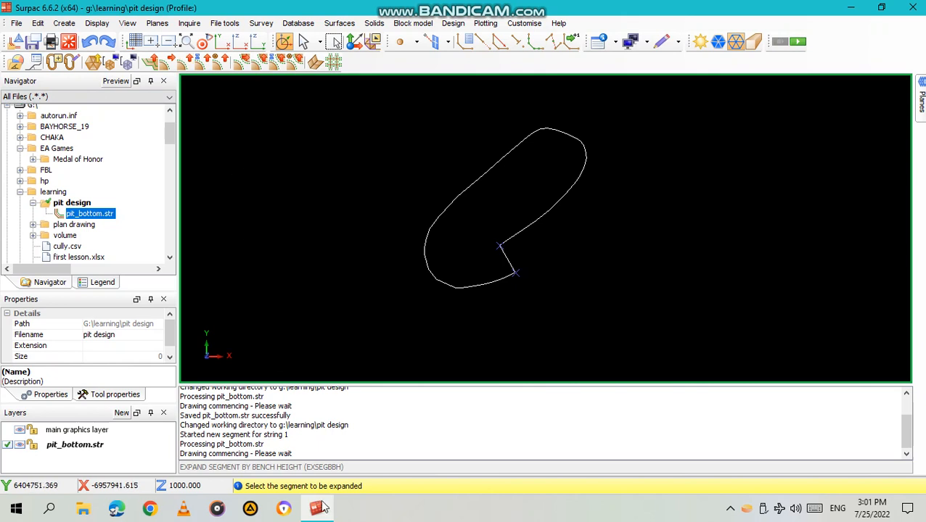
{"action": "mouse_move", "coordinate": [365, 486]}
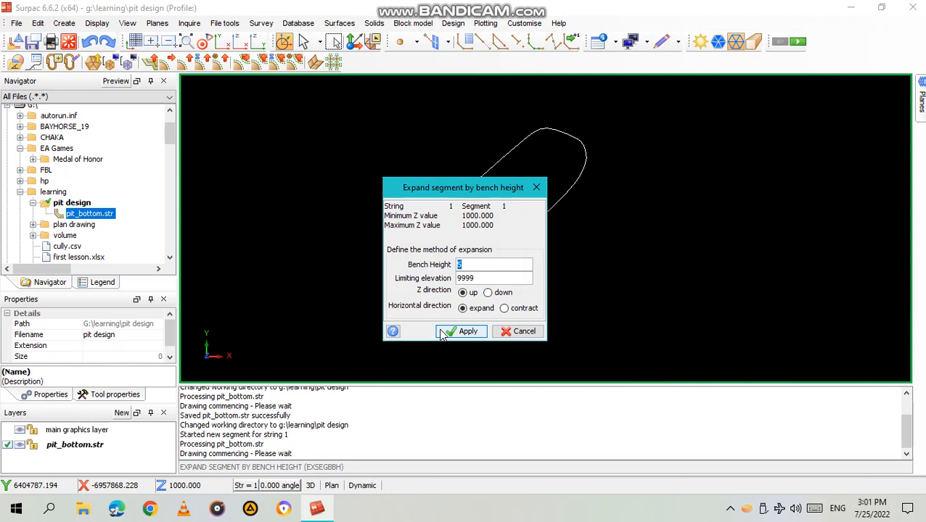
Step: Try a 5 m bench expansion, dismiss the zero-slope error, and set design gradient 30
{"action": "type", "text": "5"}
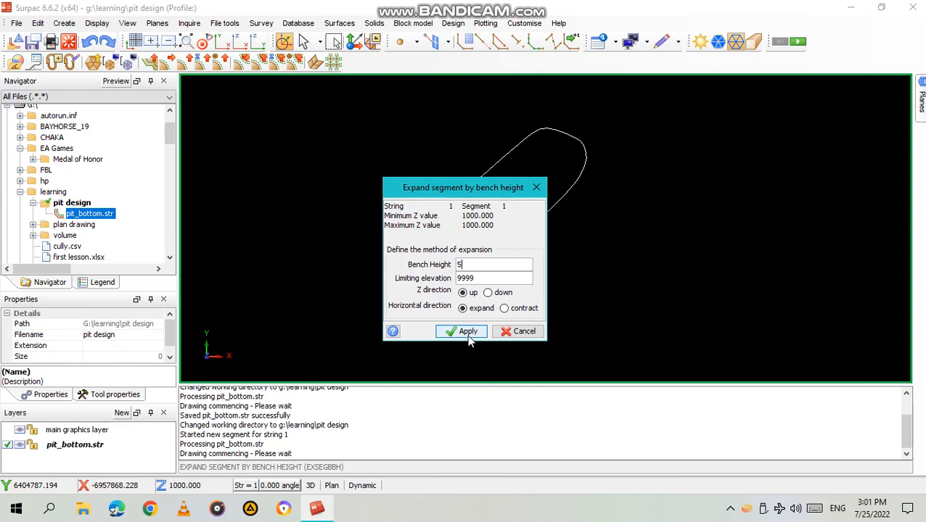
{"action": "left_click", "coordinate": [468, 331]}
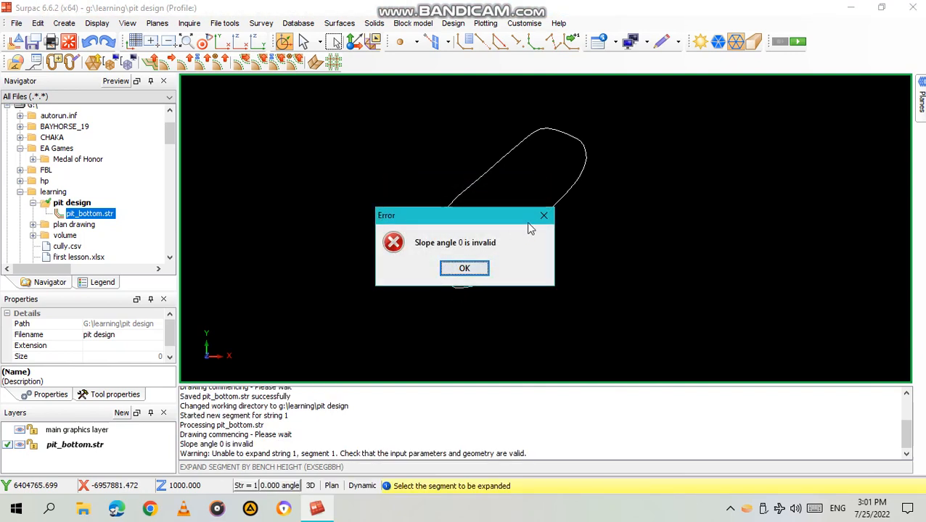
{"action": "left_click", "coordinate": [464, 268]}
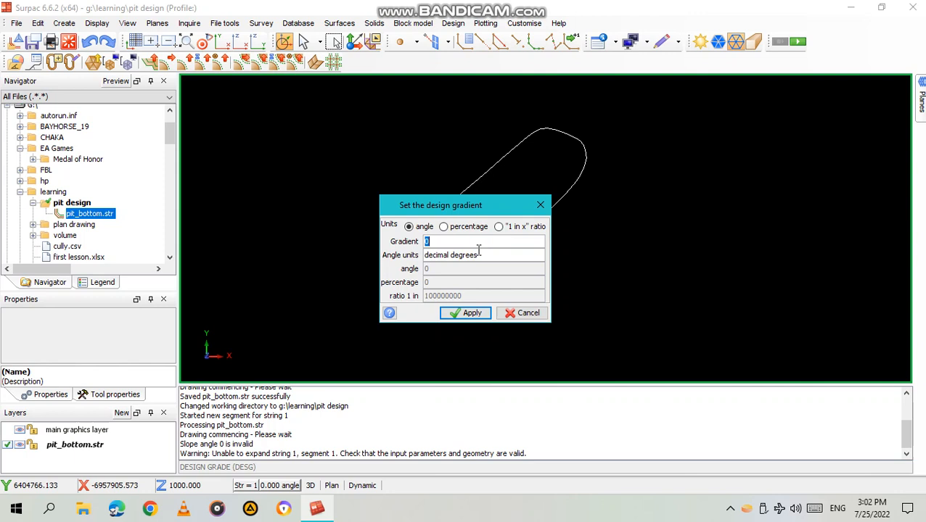
{"action": "type", "text": "30"}
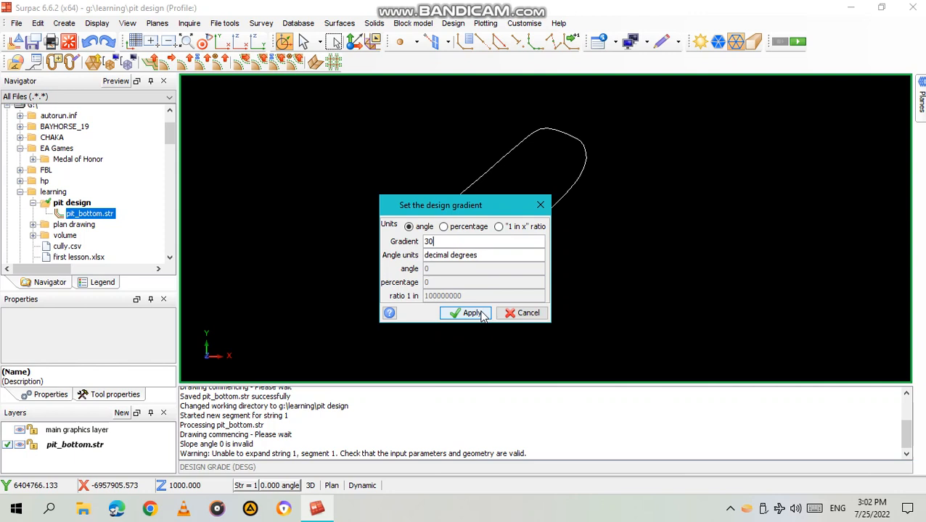
{"action": "left_click", "coordinate": [470, 312]}
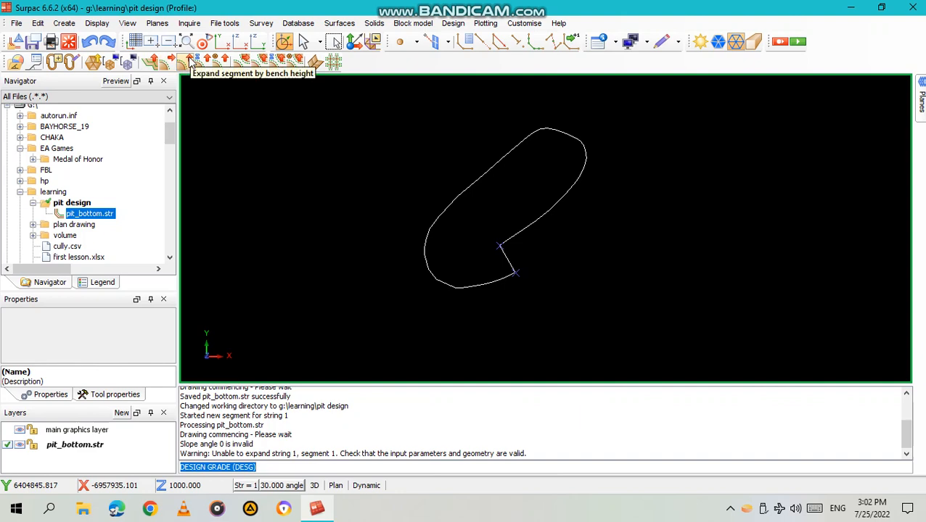
Step: Expand the pit bottom segment up one 5 m bench at 30 degrees
{"action": "left_click", "coordinate": [186, 62]}
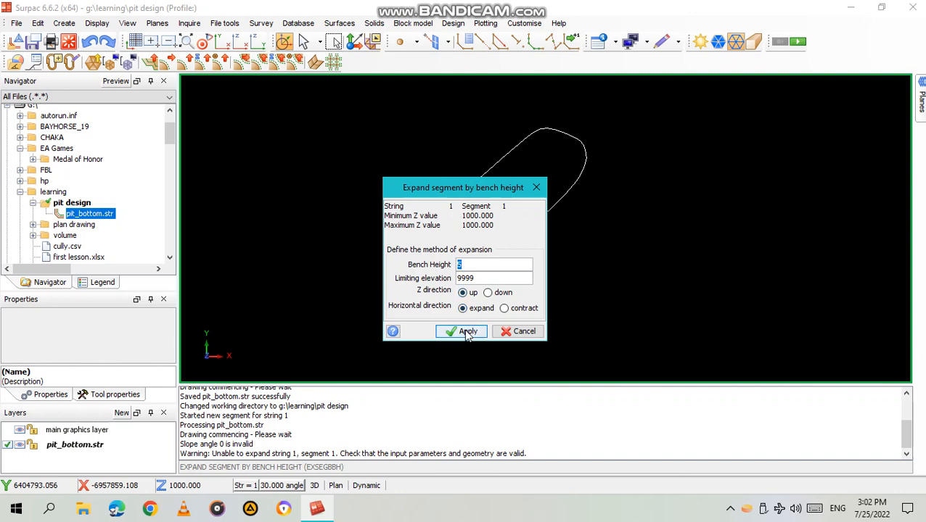
{"action": "left_click", "coordinate": [461, 331]}
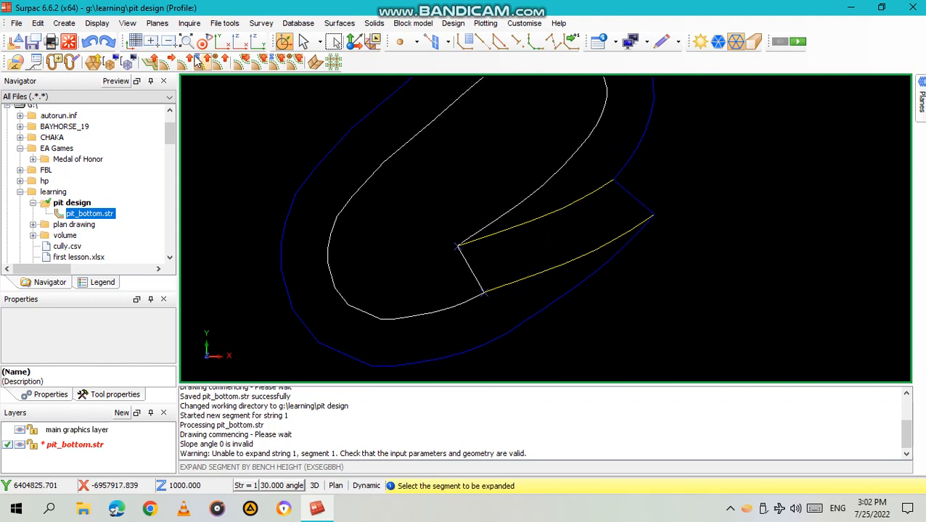
{"action": "mouse_move", "coordinate": [181, 64]}
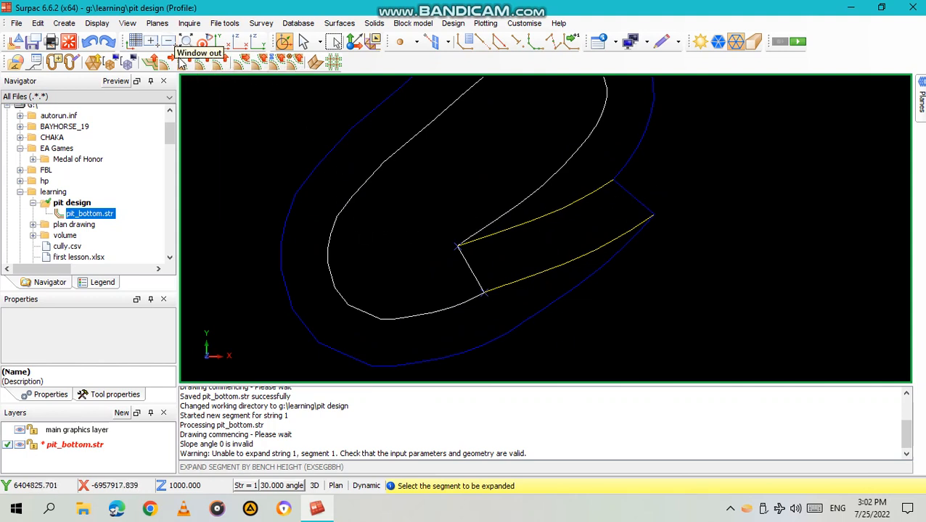
{"action": "mouse_move", "coordinate": [168, 65]}
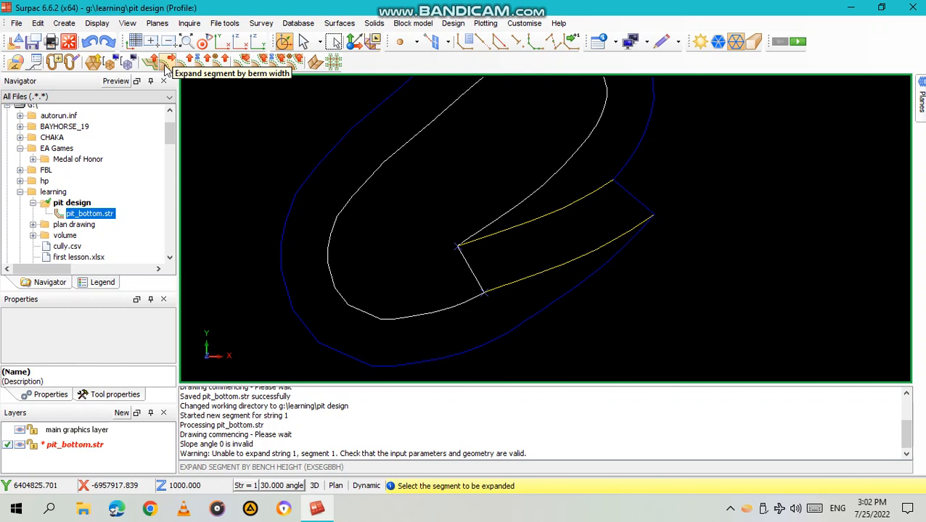
{"action": "mouse_move", "coordinate": [167, 69]}
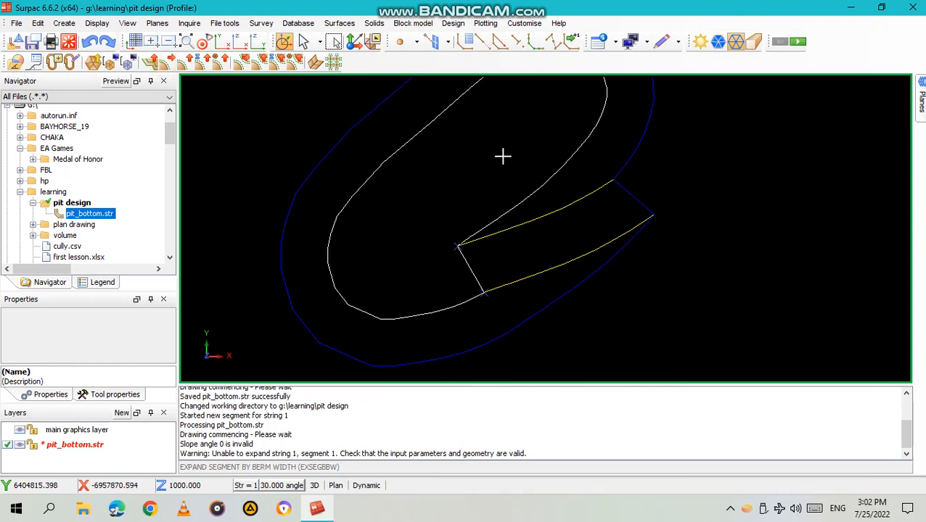
{"action": "mouse_move", "coordinate": [635, 154]}
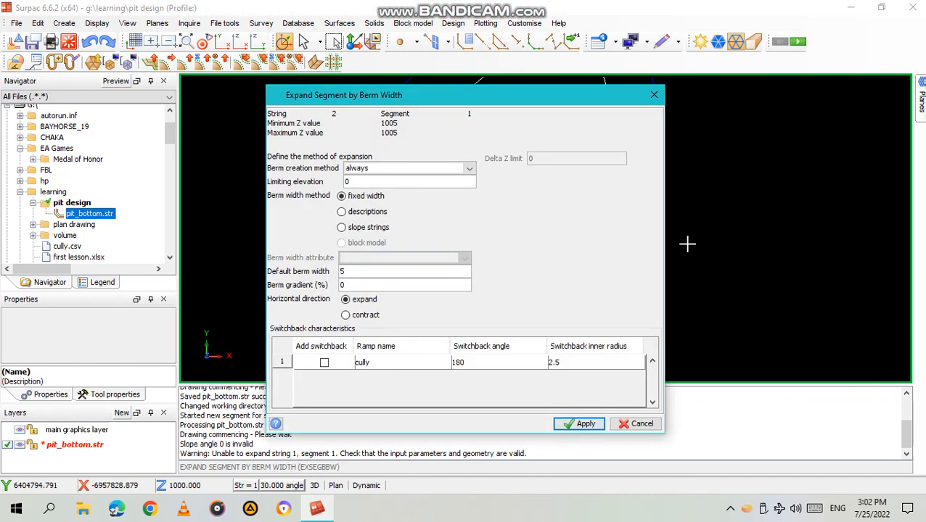
{"action": "mouse_move", "coordinate": [600, 222]}
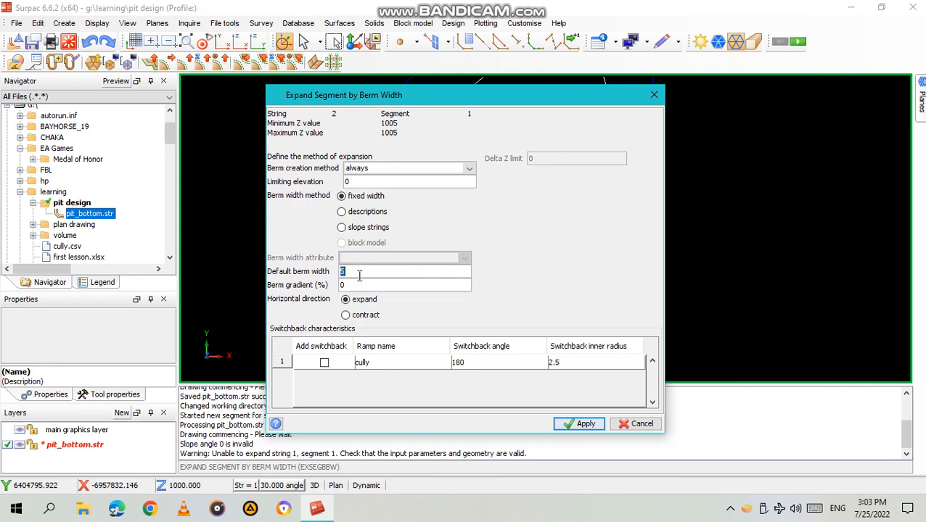
Step: Expand the bench string outward with a default berm width of 6
{"action": "type", "text": "6"}
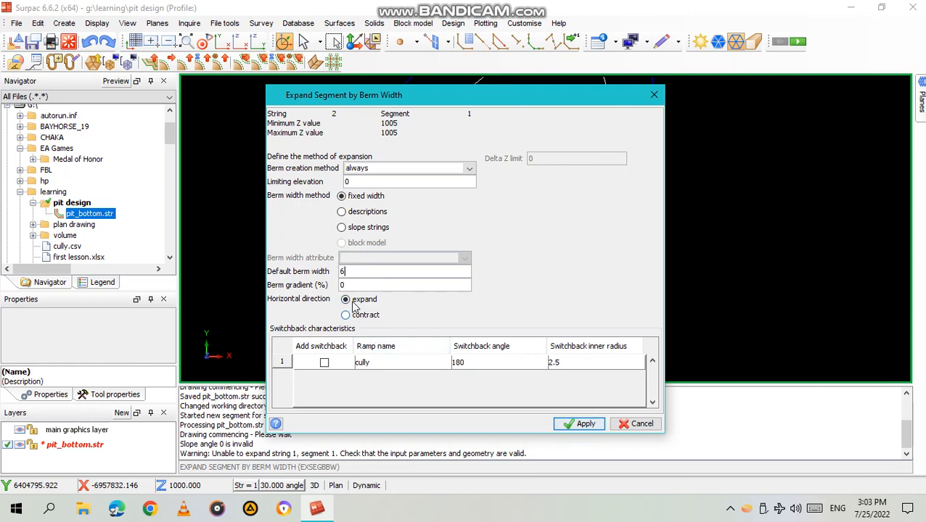
{"action": "mouse_move", "coordinate": [377, 303]}
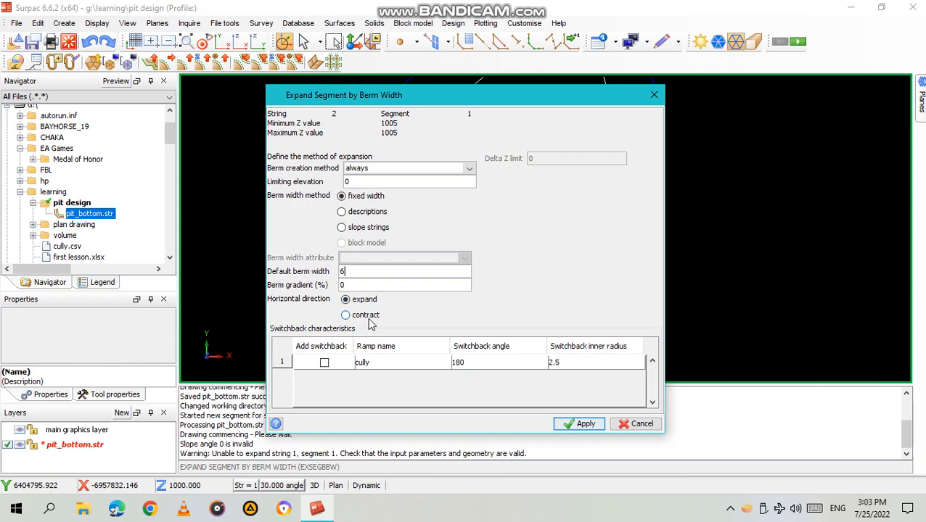
{"action": "mouse_move", "coordinate": [326, 336]}
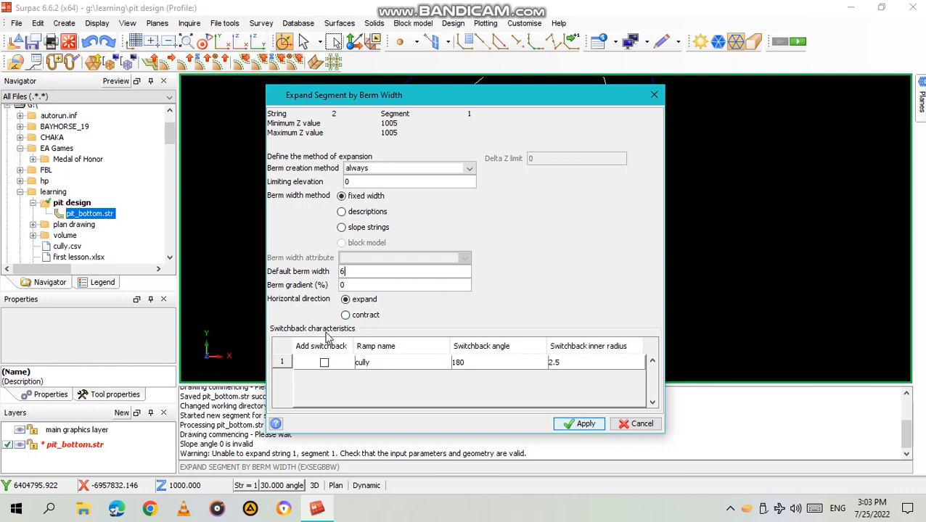
{"action": "mouse_move", "coordinate": [383, 383]}
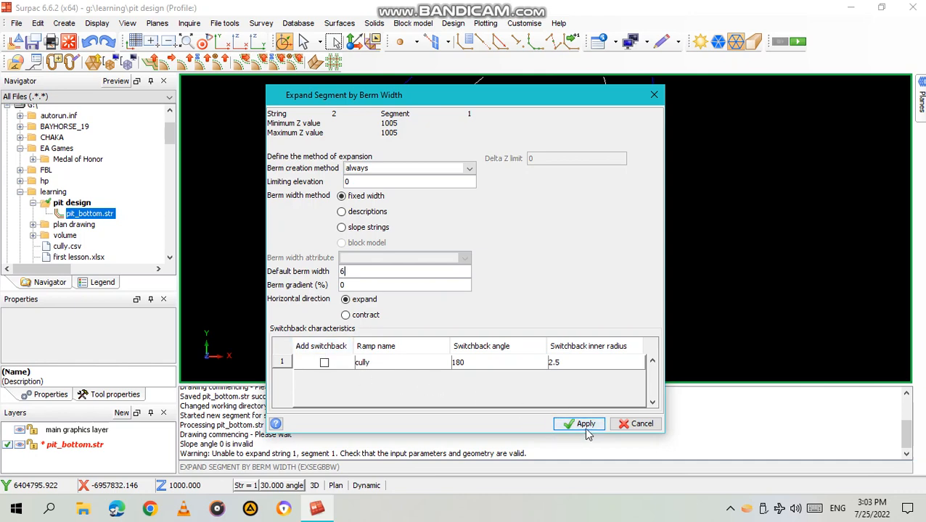
{"action": "left_click", "coordinate": [585, 424]}
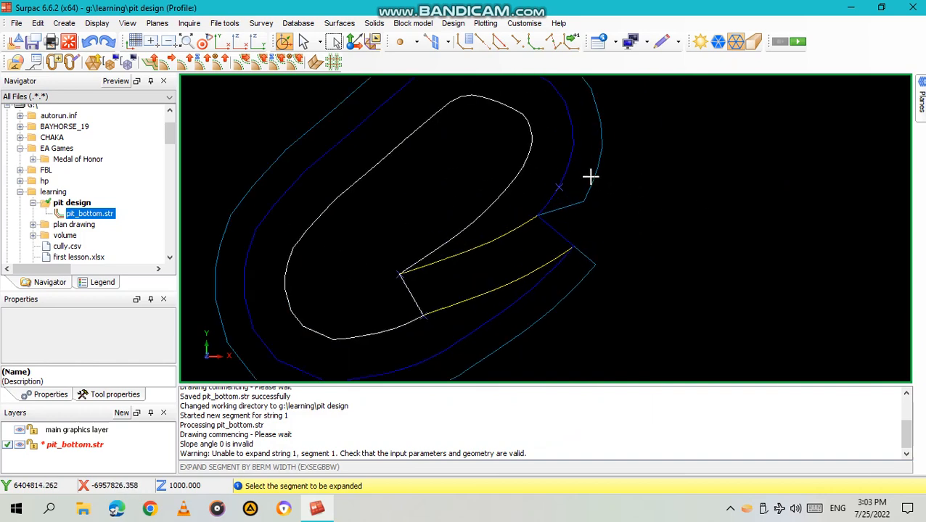
{"action": "mouse_move", "coordinate": [243, 78]}
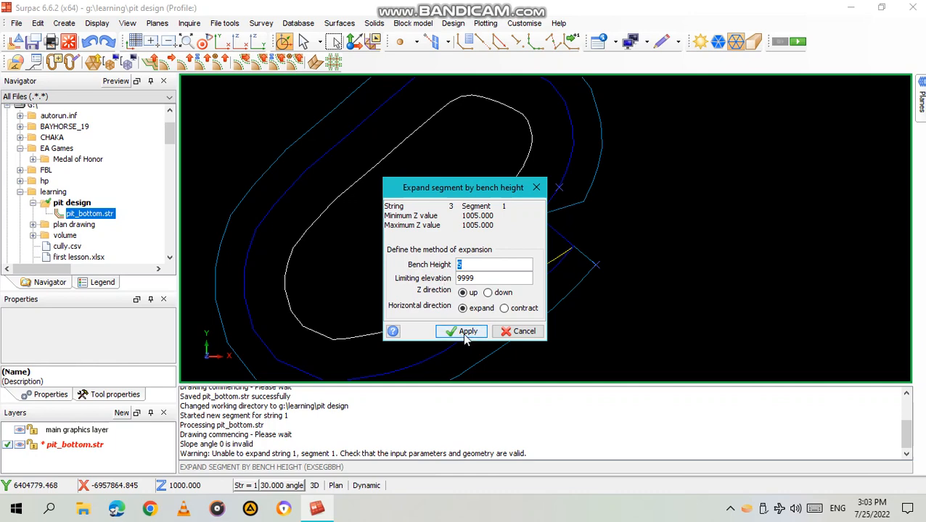
Step: Apply a 5 m upward bench expansion to reach the 1010 m crest
{"action": "left_click", "coordinate": [462, 331]}
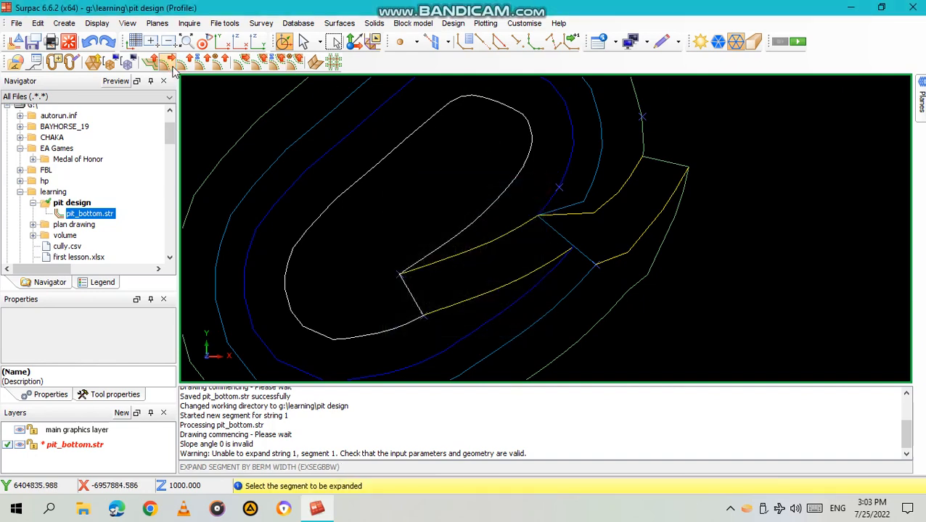
{"action": "mouse_move", "coordinate": [664, 179]}
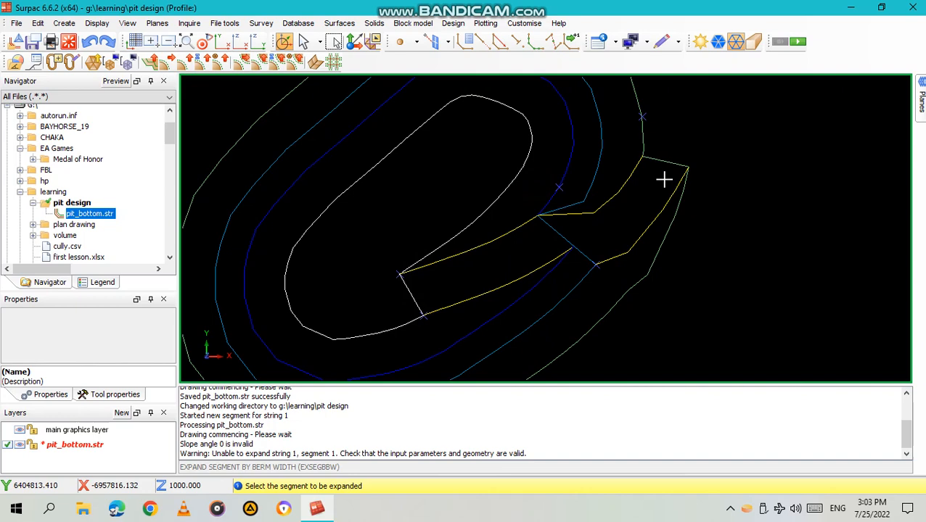
Step: Expand the 1010 m outline by a 6 m berm with a 180° cully switchback, radius 2.5
{"action": "left_click", "coordinate": [664, 179]}
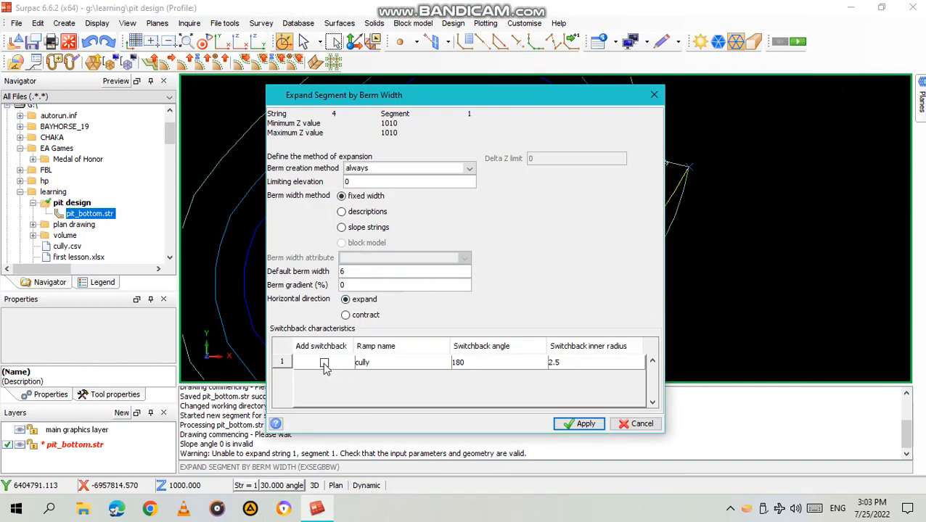
{"action": "left_click", "coordinate": [324, 362]}
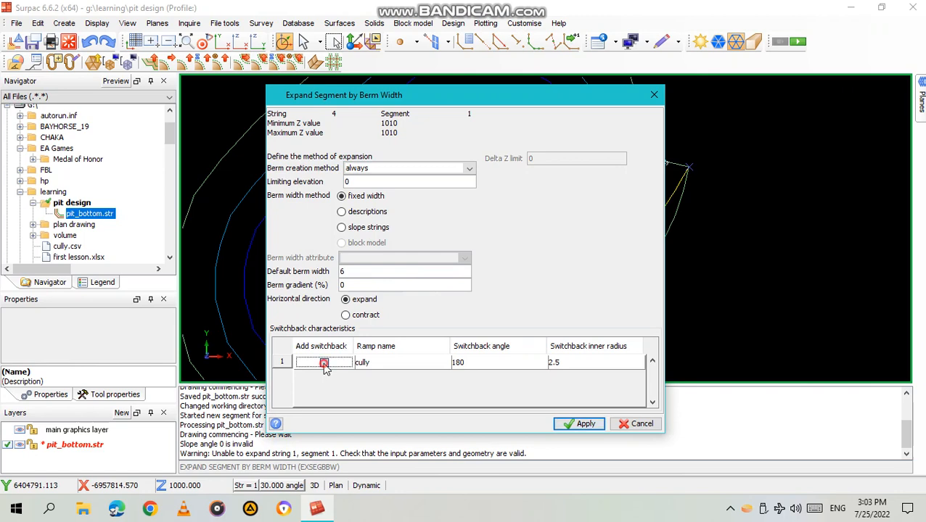
{"action": "left_click", "coordinate": [585, 424]}
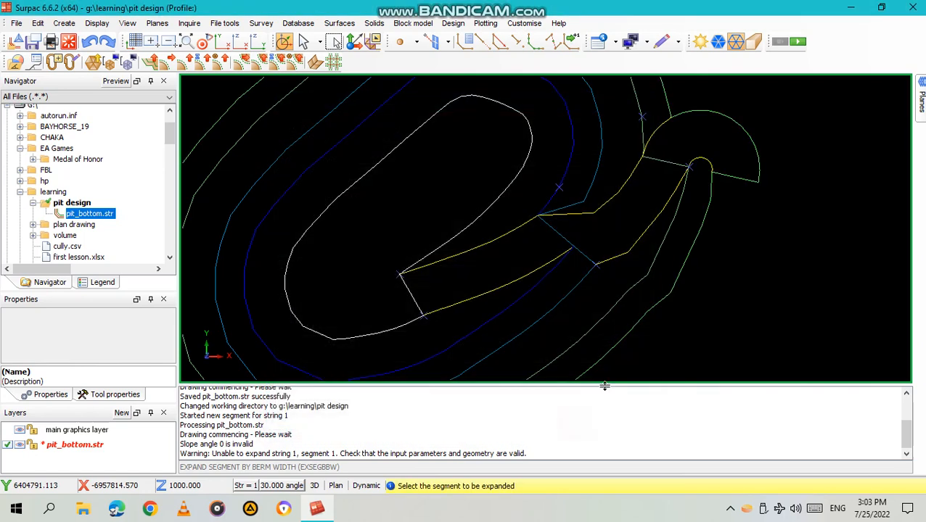
{"action": "mouse_move", "coordinate": [743, 131]}
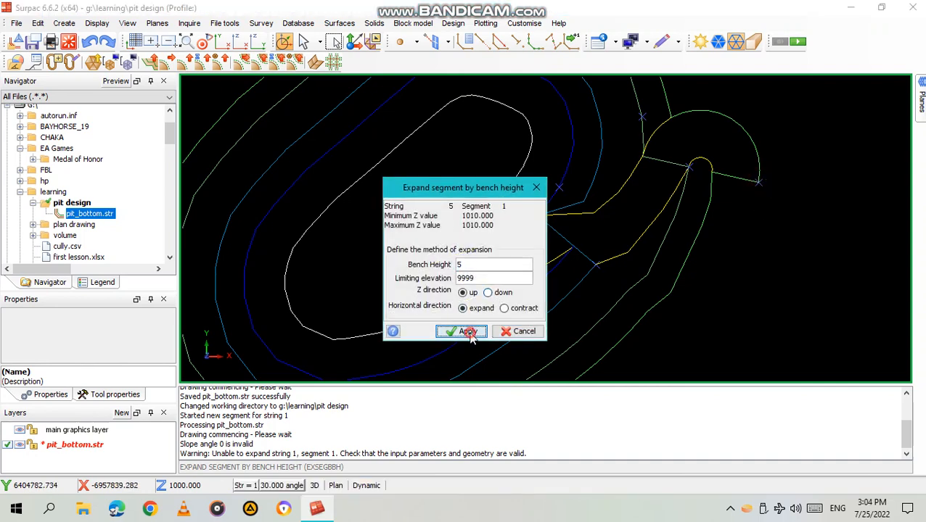
Step: Expand string 5 upward by another 5 m bench height to form the next crest
{"action": "left_click", "coordinate": [462, 332]}
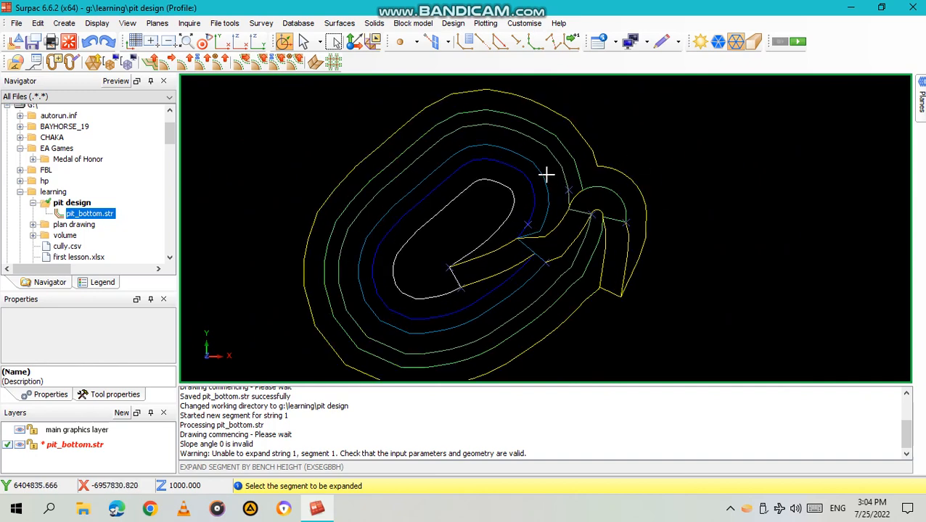
{"action": "mouse_move", "coordinate": [231, 105]}
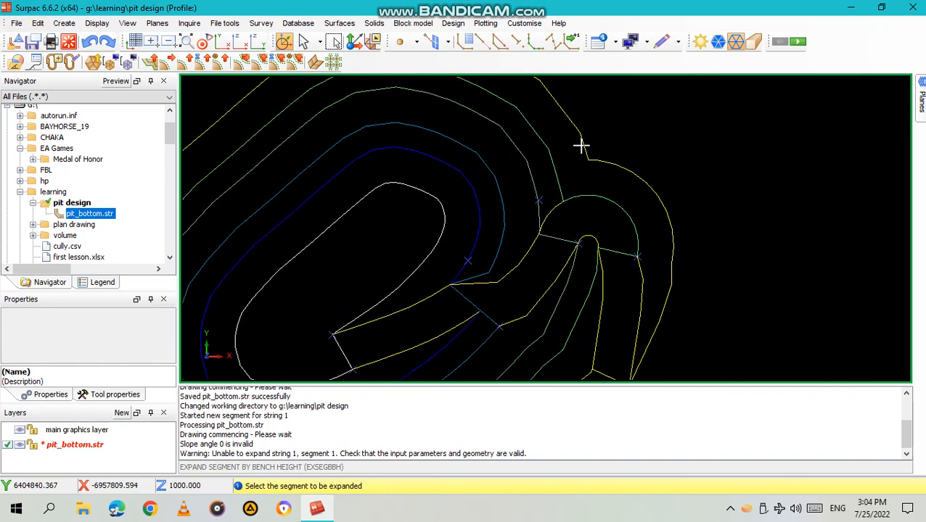
{"action": "mouse_move", "coordinate": [617, 174]}
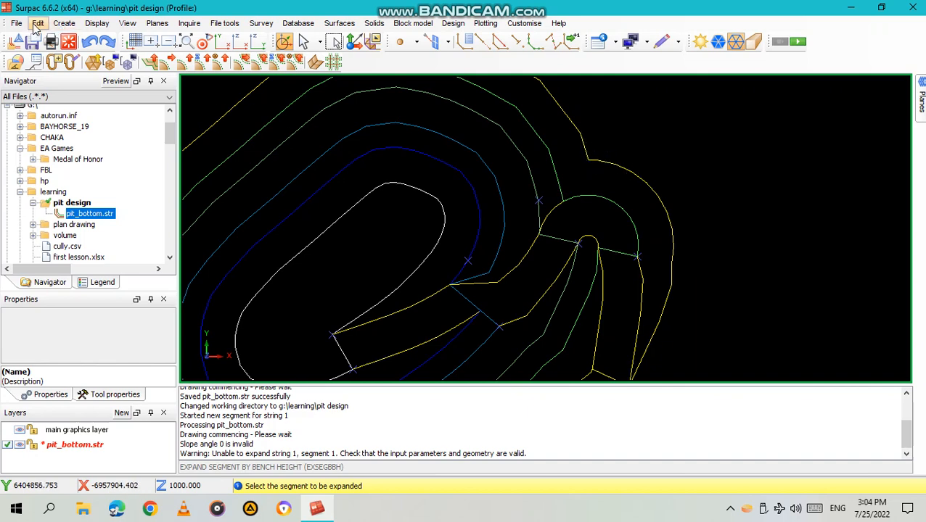
Step: Start deleting stray points from the pit strings with Edit > Point > Delete
{"action": "left_click", "coordinate": [37, 22]}
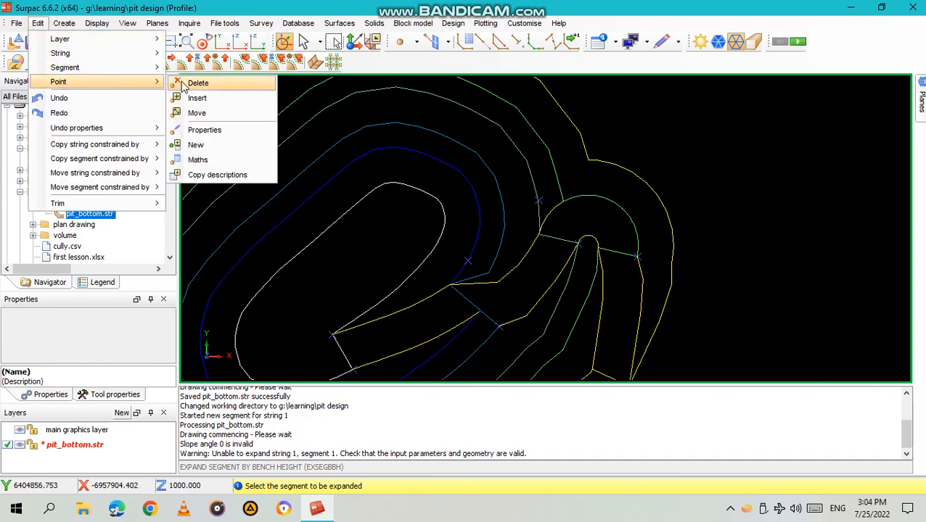
{"action": "left_click", "coordinate": [198, 82]}
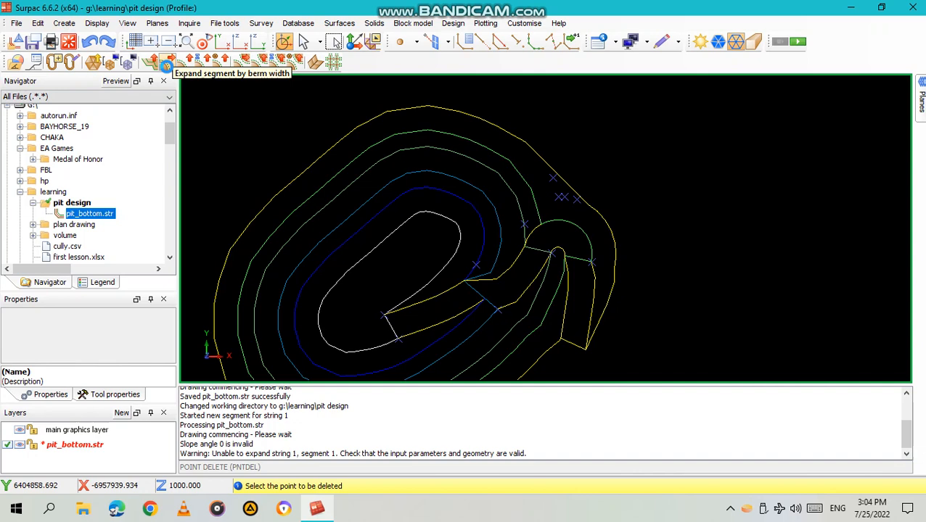
{"action": "mouse_move", "coordinate": [173, 62]}
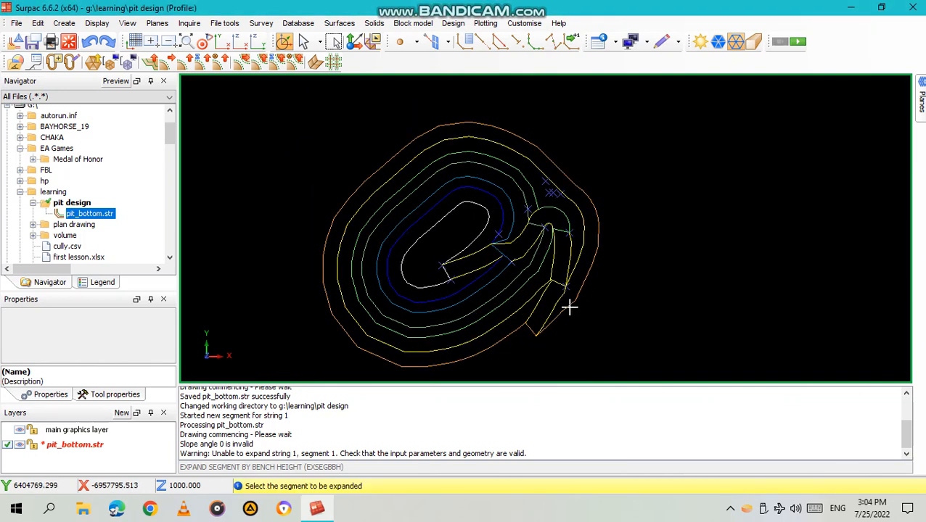
{"action": "mouse_move", "coordinate": [578, 298]}
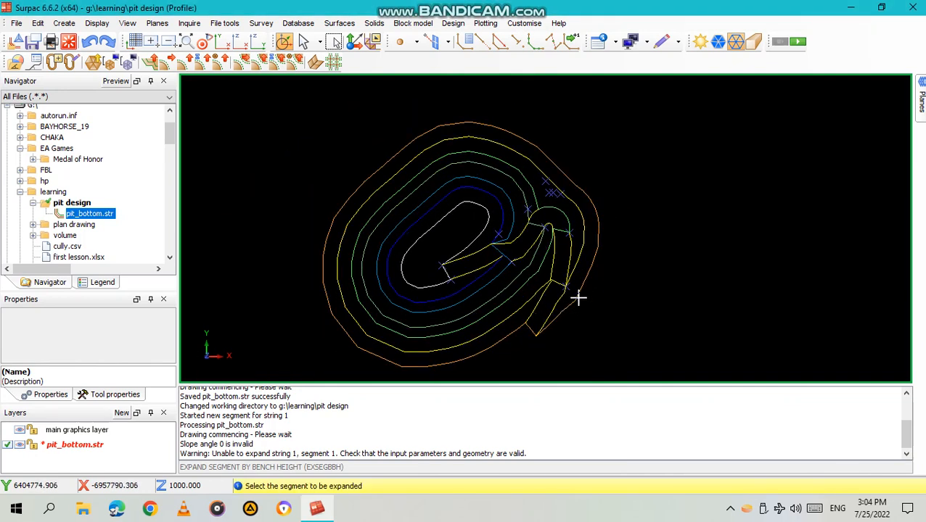
{"action": "mouse_move", "coordinate": [432, 170]}
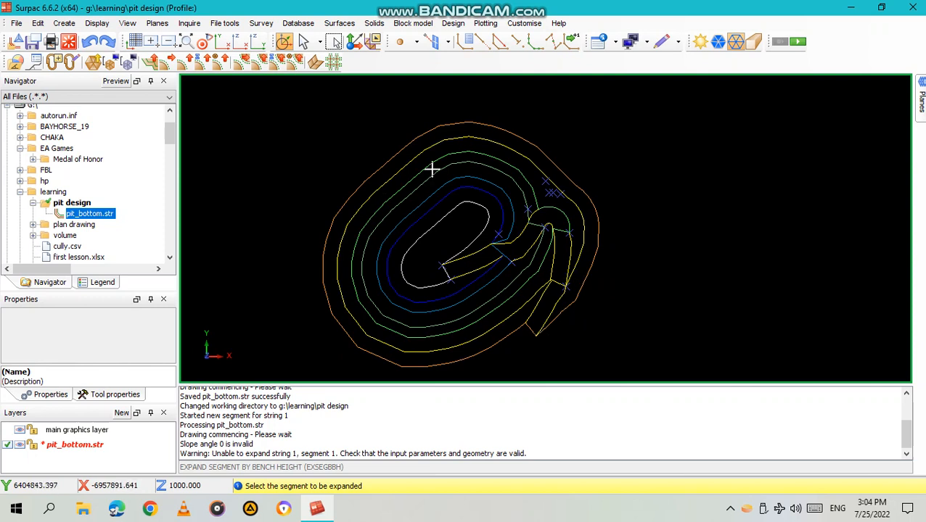
{"action": "mouse_move", "coordinate": [541, 319]}
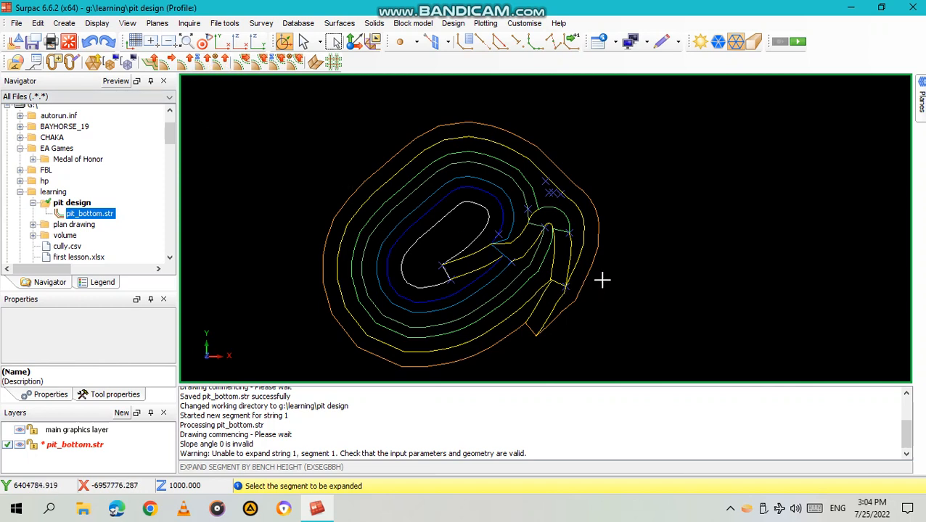
{"action": "mouse_move", "coordinate": [486, 191]}
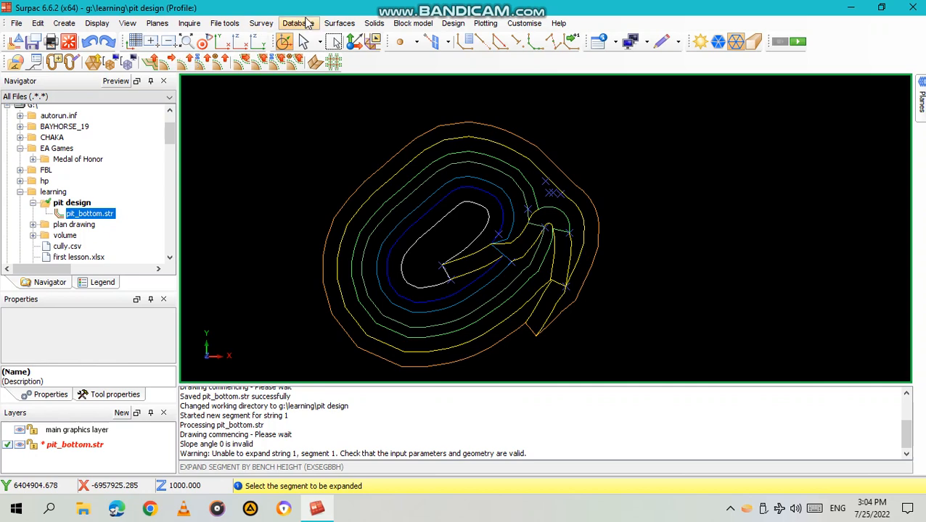
Step: Build a 715-triangle DTM from the pit design layer and orbit it to inspect the benches
{"action": "left_click", "coordinate": [338, 22]}
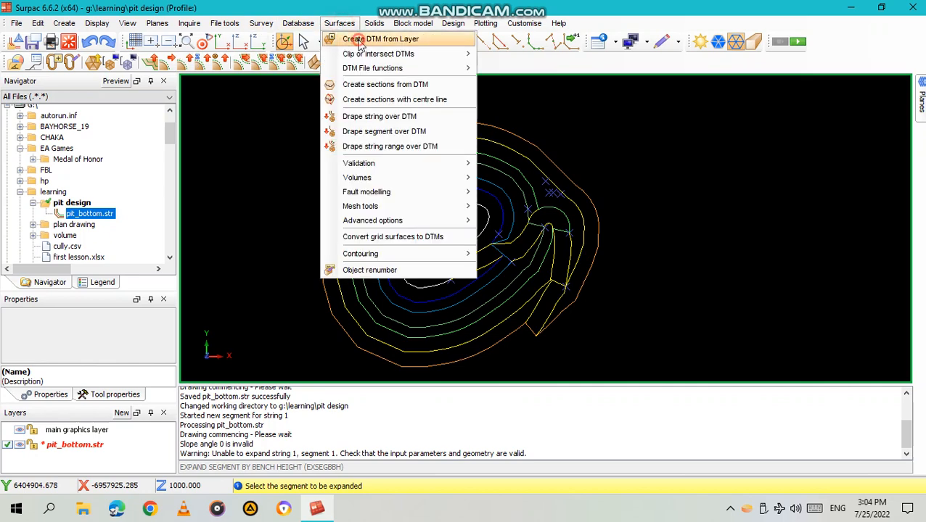
{"action": "left_click", "coordinate": [383, 39]}
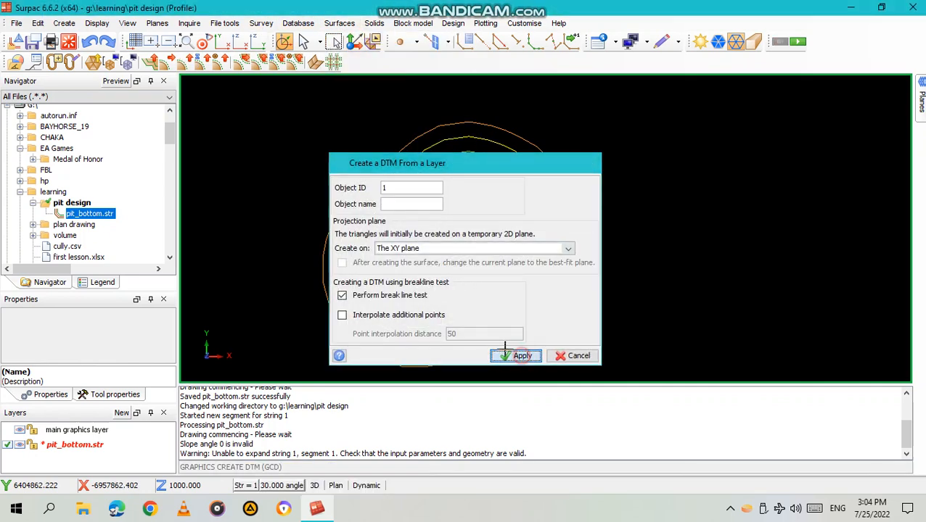
{"action": "left_click", "coordinate": [516, 356]}
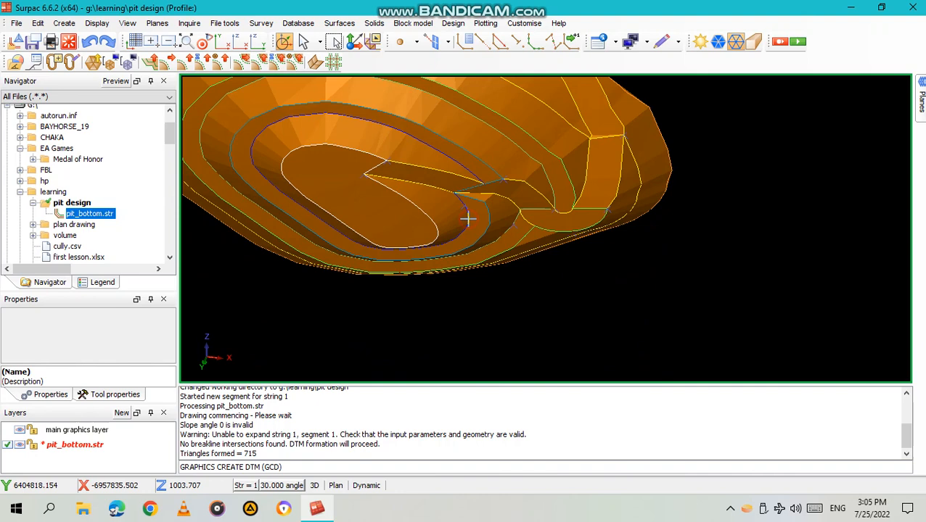
{"action": "left_click_drag", "start_coordinate": [468, 218], "coordinate": [444, 240]}
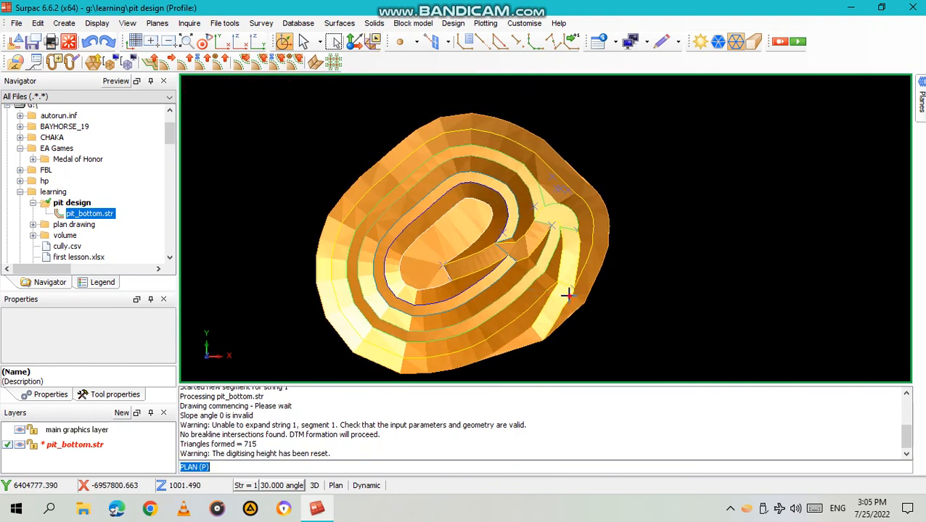
{"action": "left_click_drag", "start_coordinate": [568, 295], "coordinate": [610, 278]}
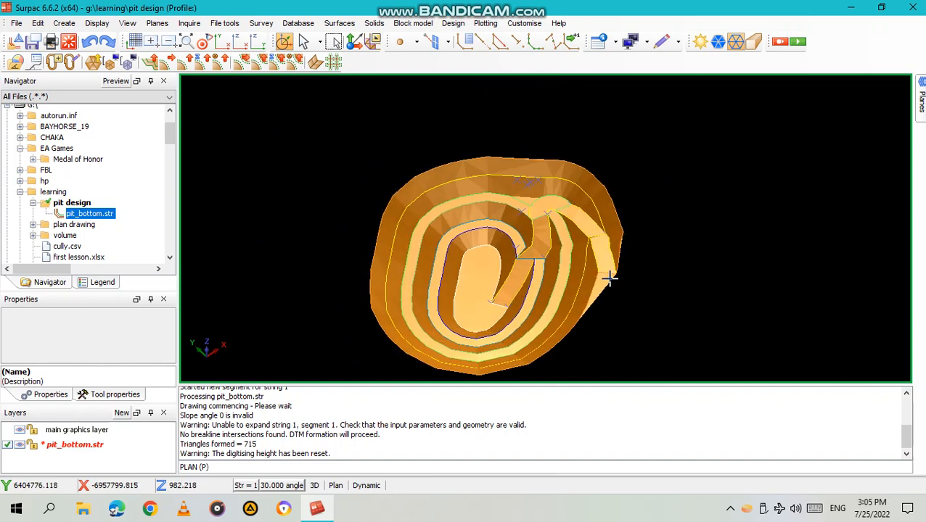
{"action": "left_click", "coordinate": [97, 23]}
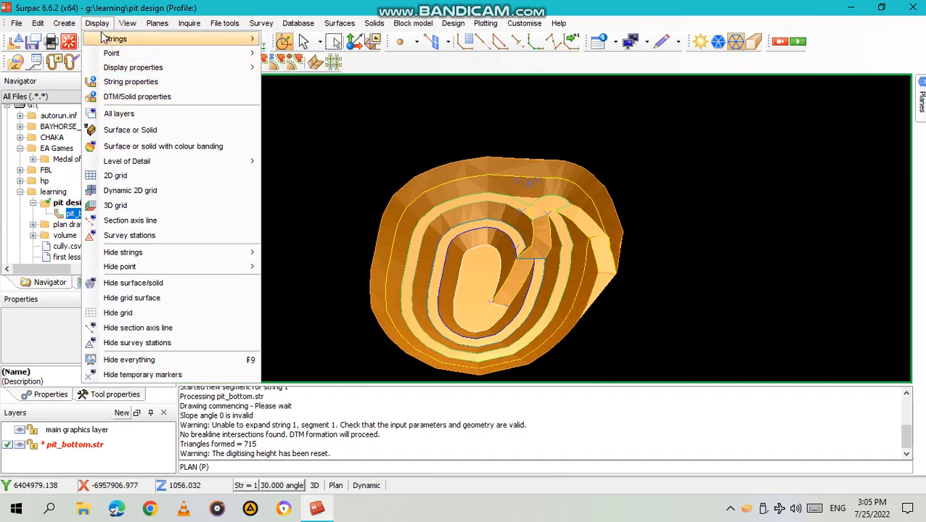
{"action": "mouse_move", "coordinate": [164, 146]}
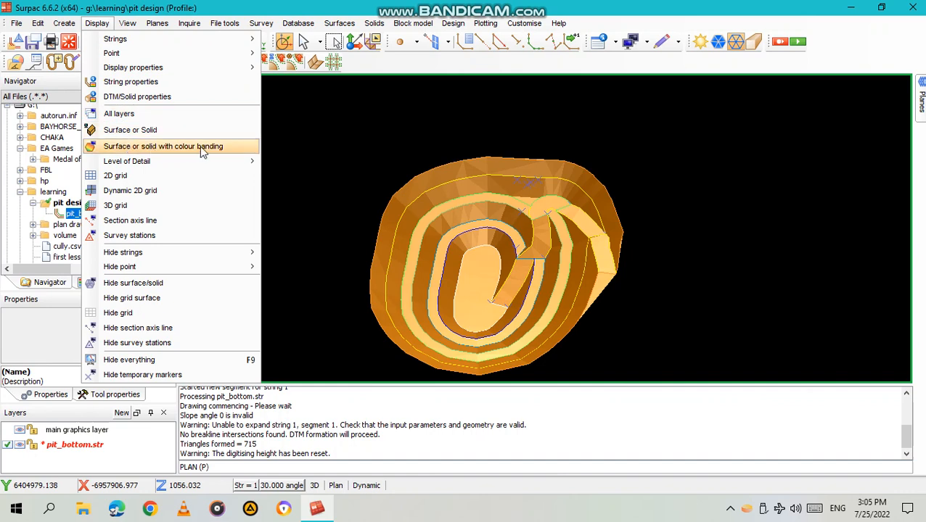
Step: Colour the pit DTM by Z elevation in five blue-to-red bands
{"action": "left_click", "coordinate": [163, 146]}
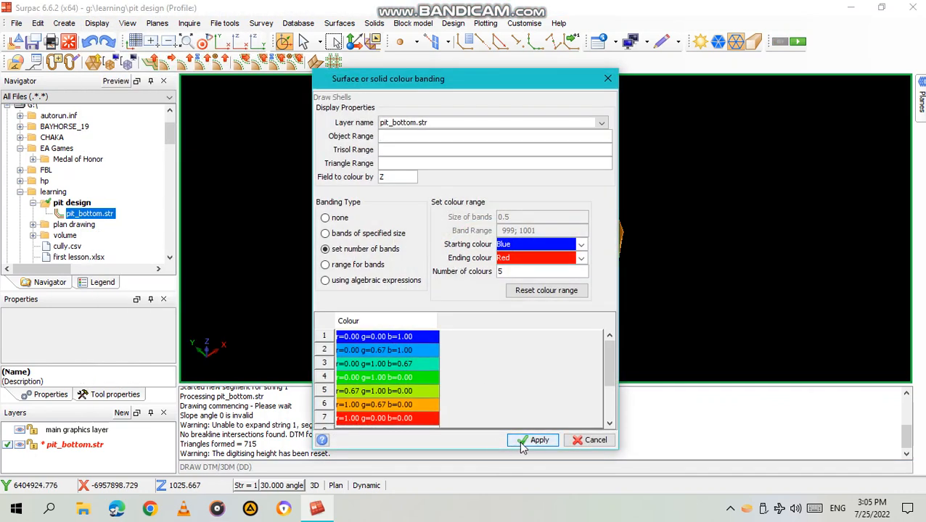
{"action": "left_click", "coordinate": [539, 440]}
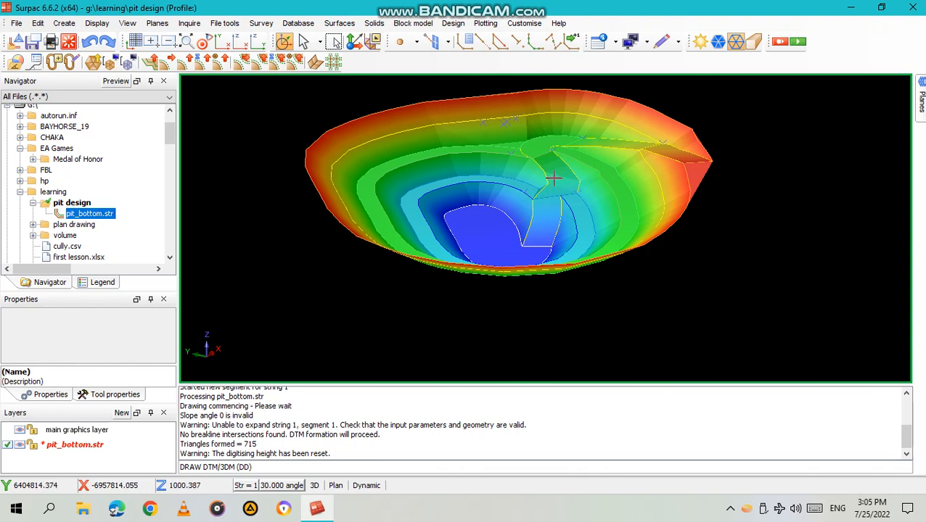
{"action": "mouse_move", "coordinate": [442, 337]}
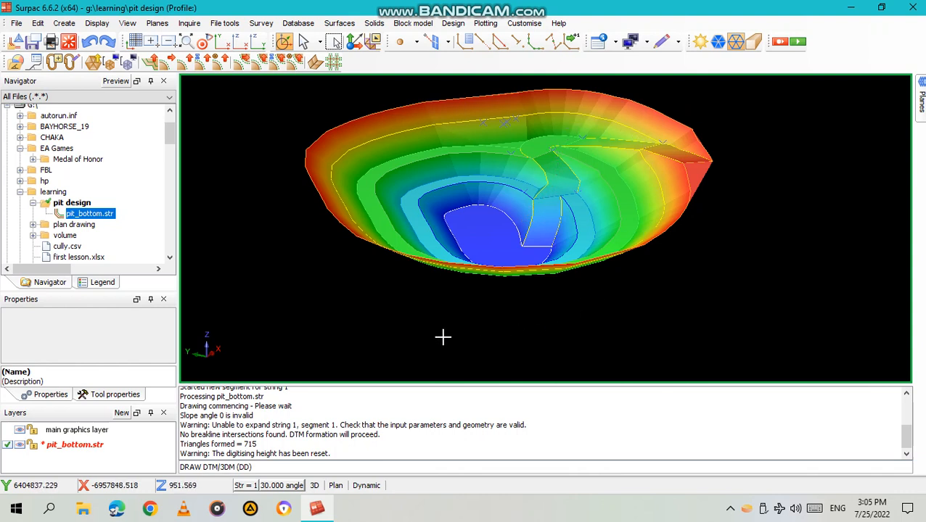
{"action": "mouse_move", "coordinate": [436, 341]}
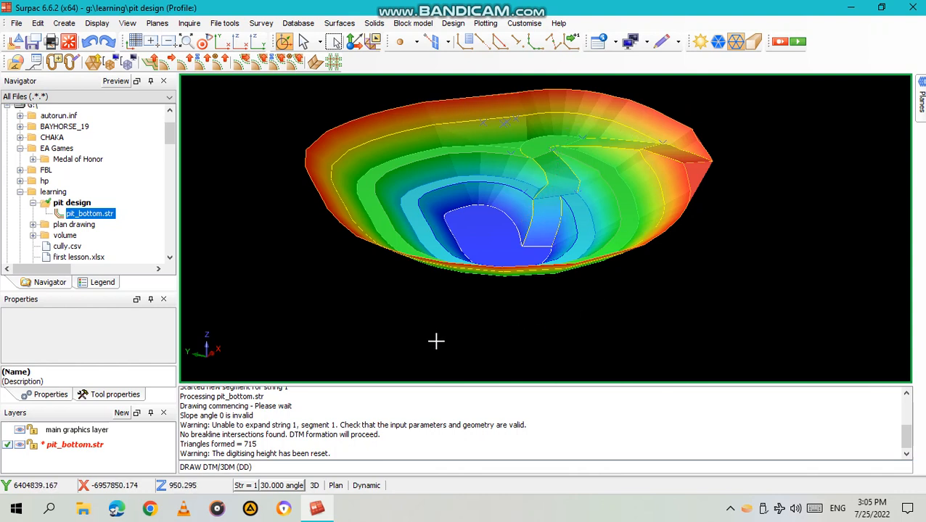